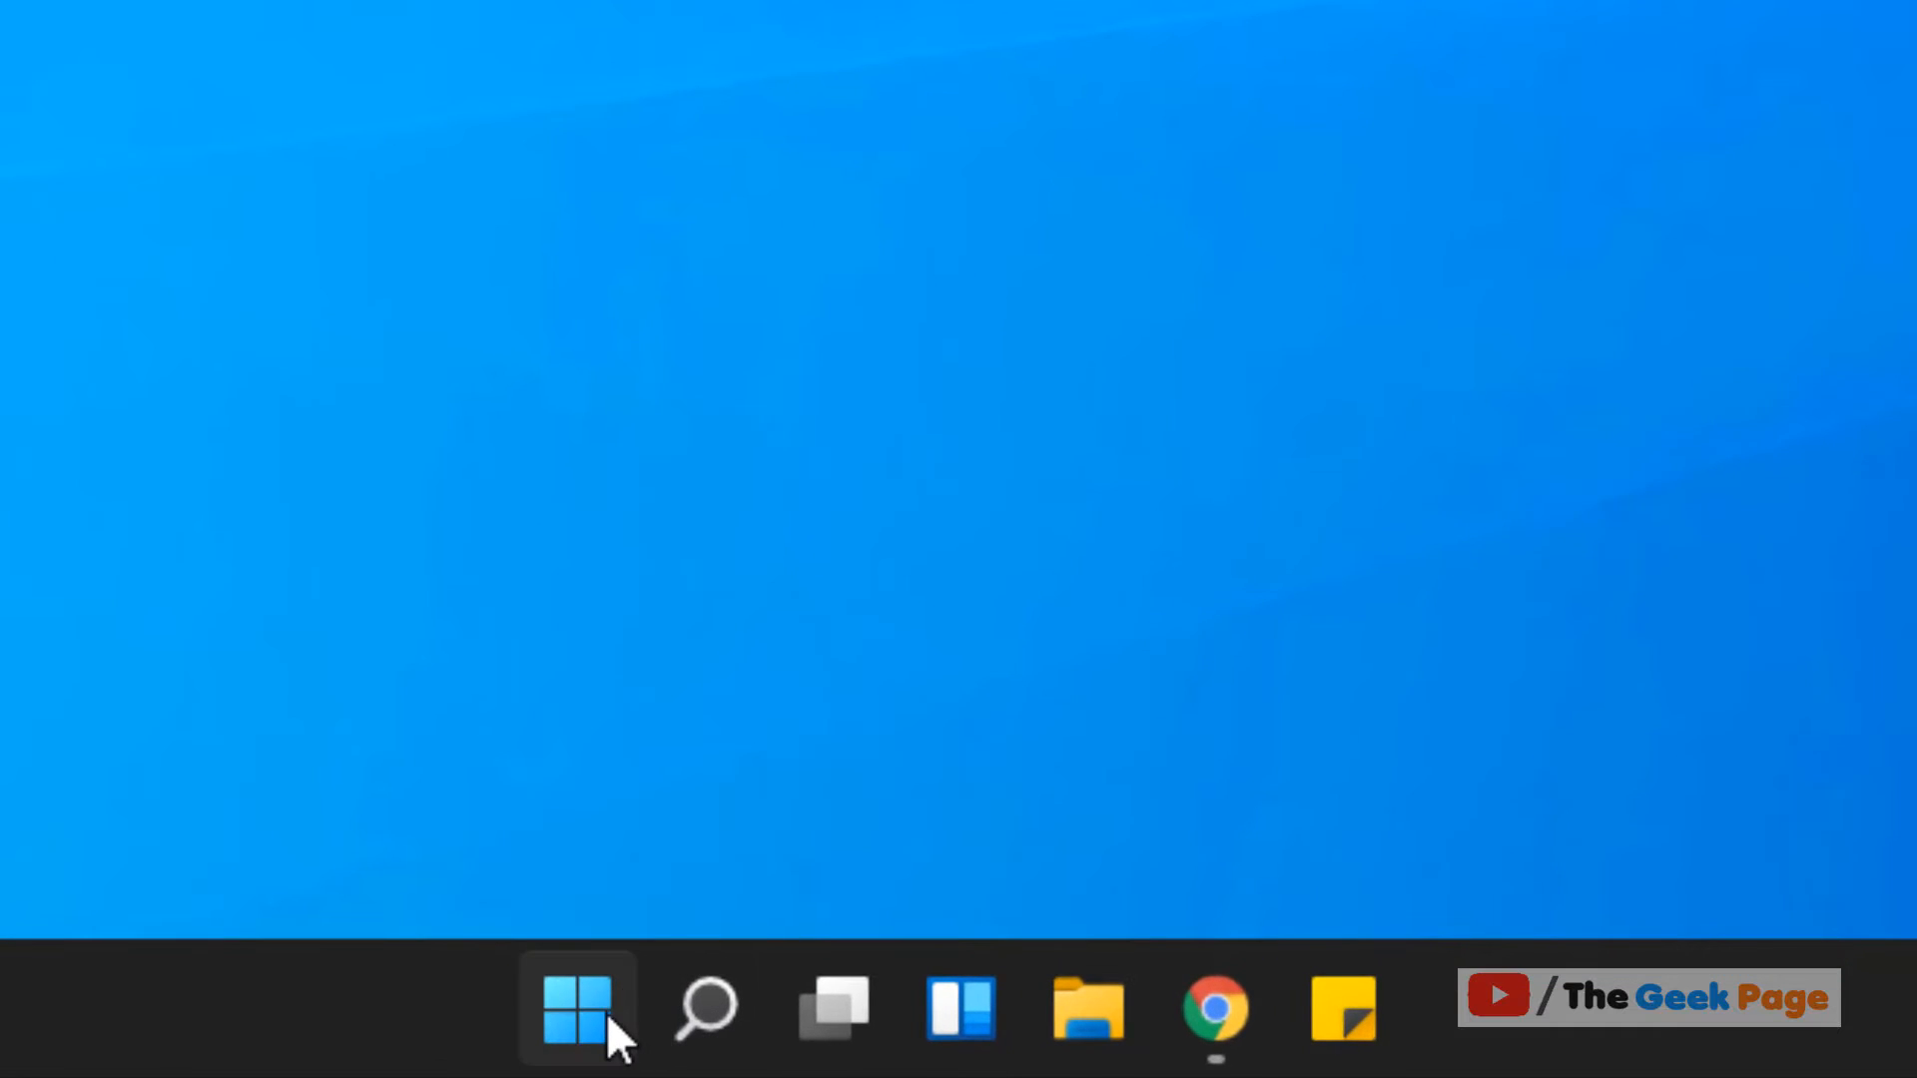
Launch File Explorer from the Start button's right-click quick link menu.
right_click(576, 1009)
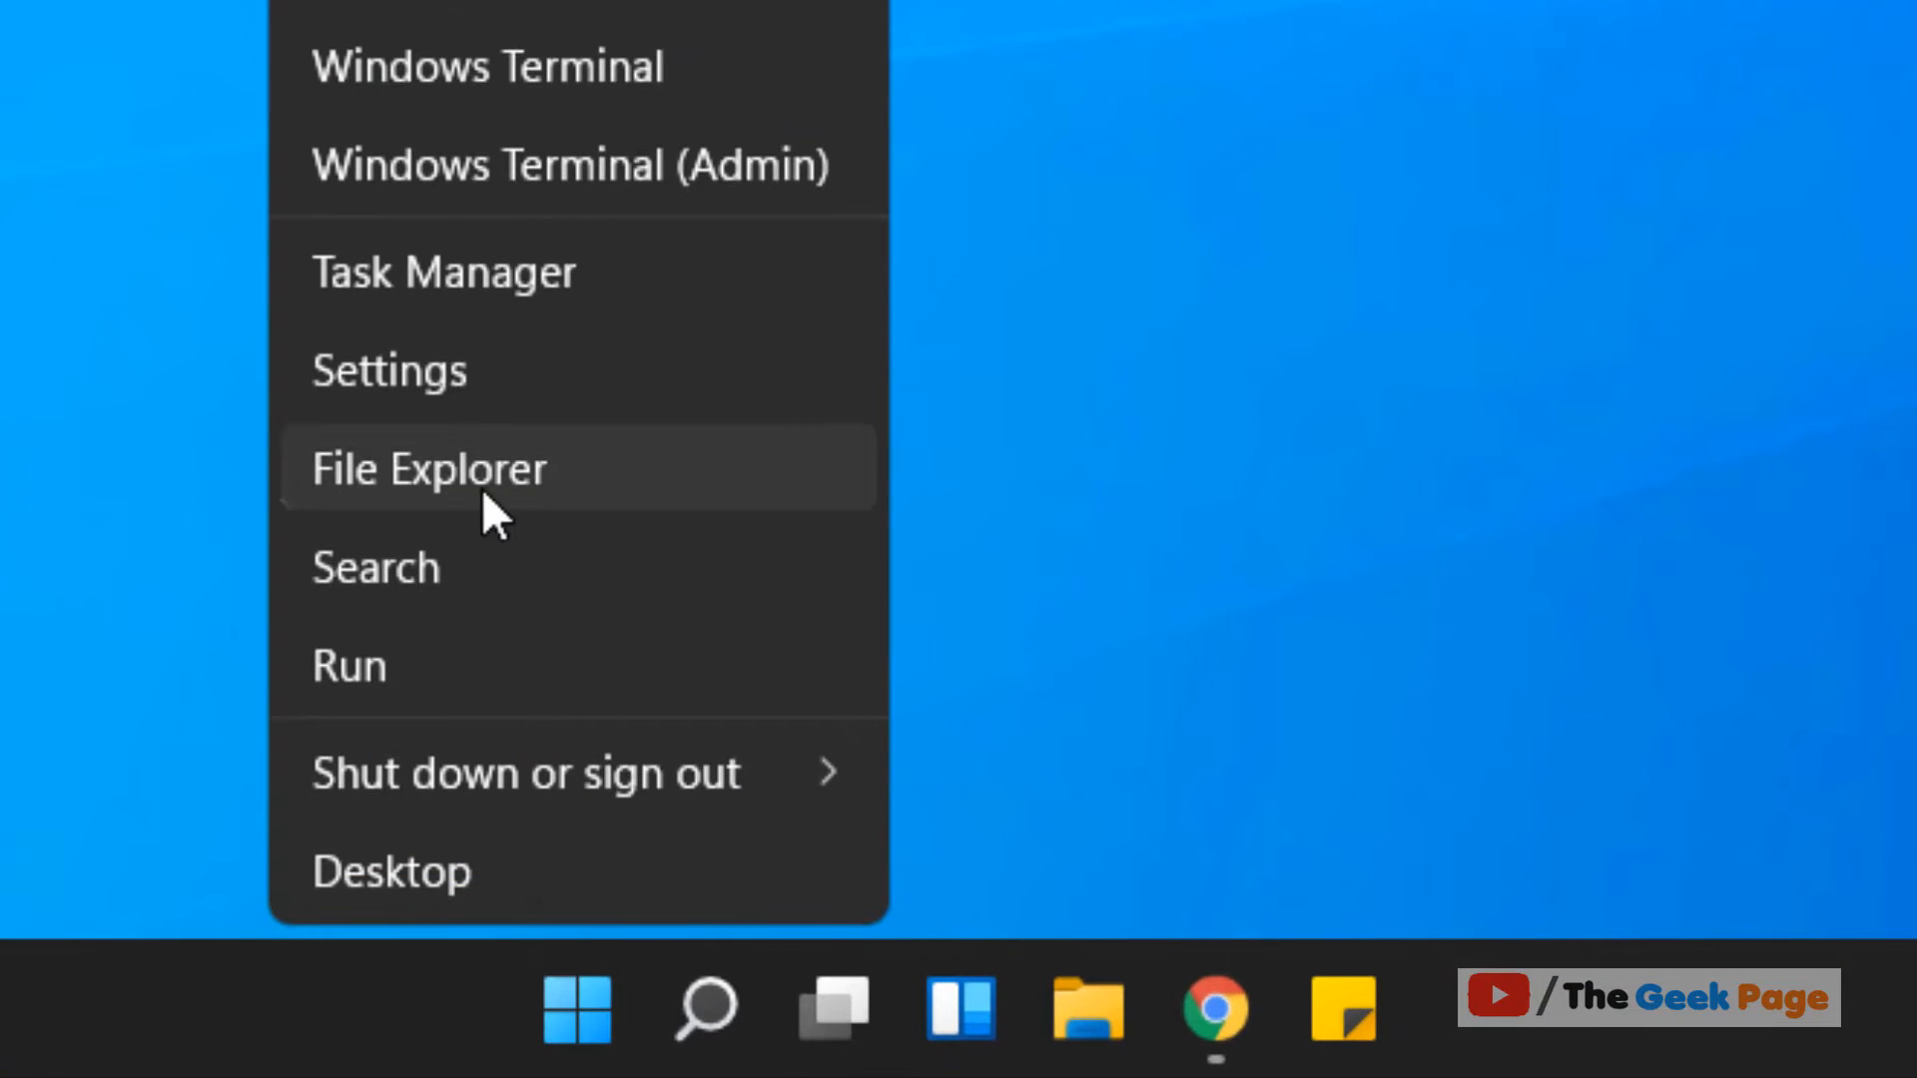
click(428, 468)
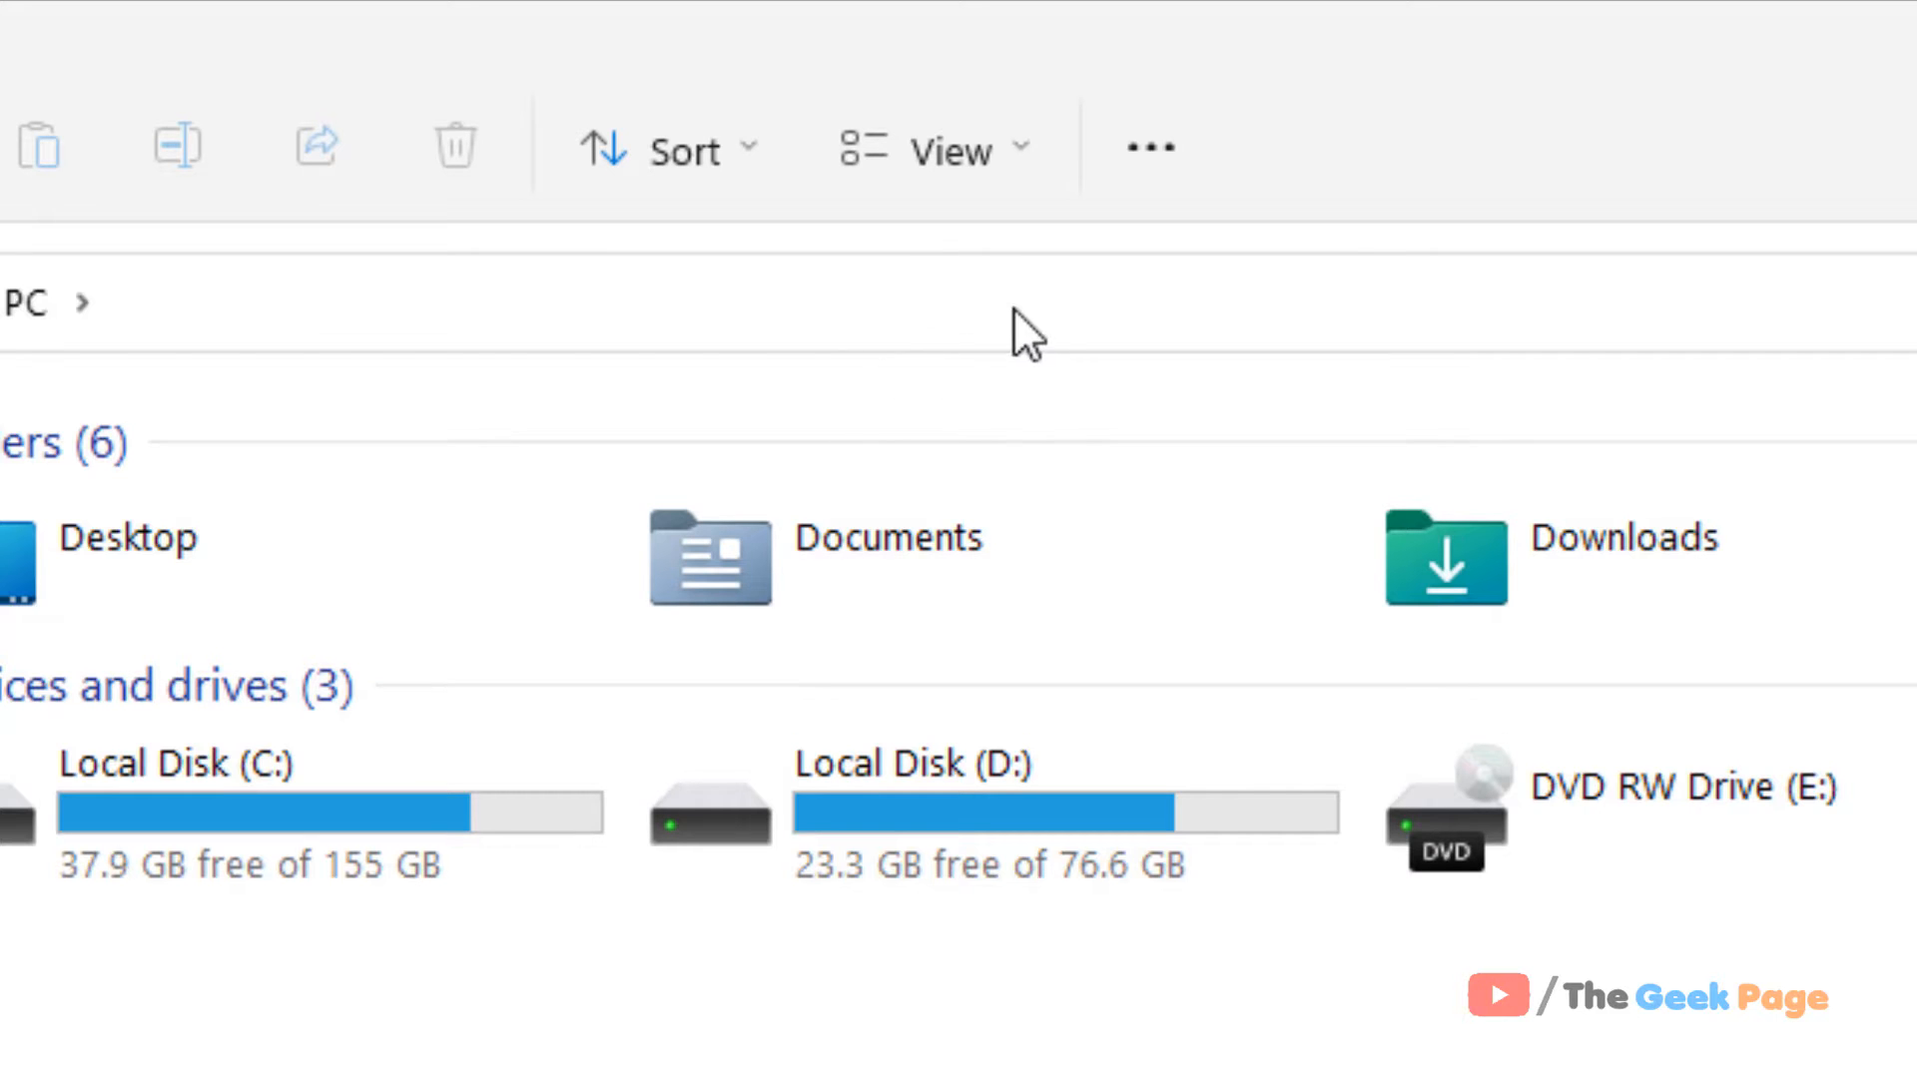
mouse_move(1149, 146)
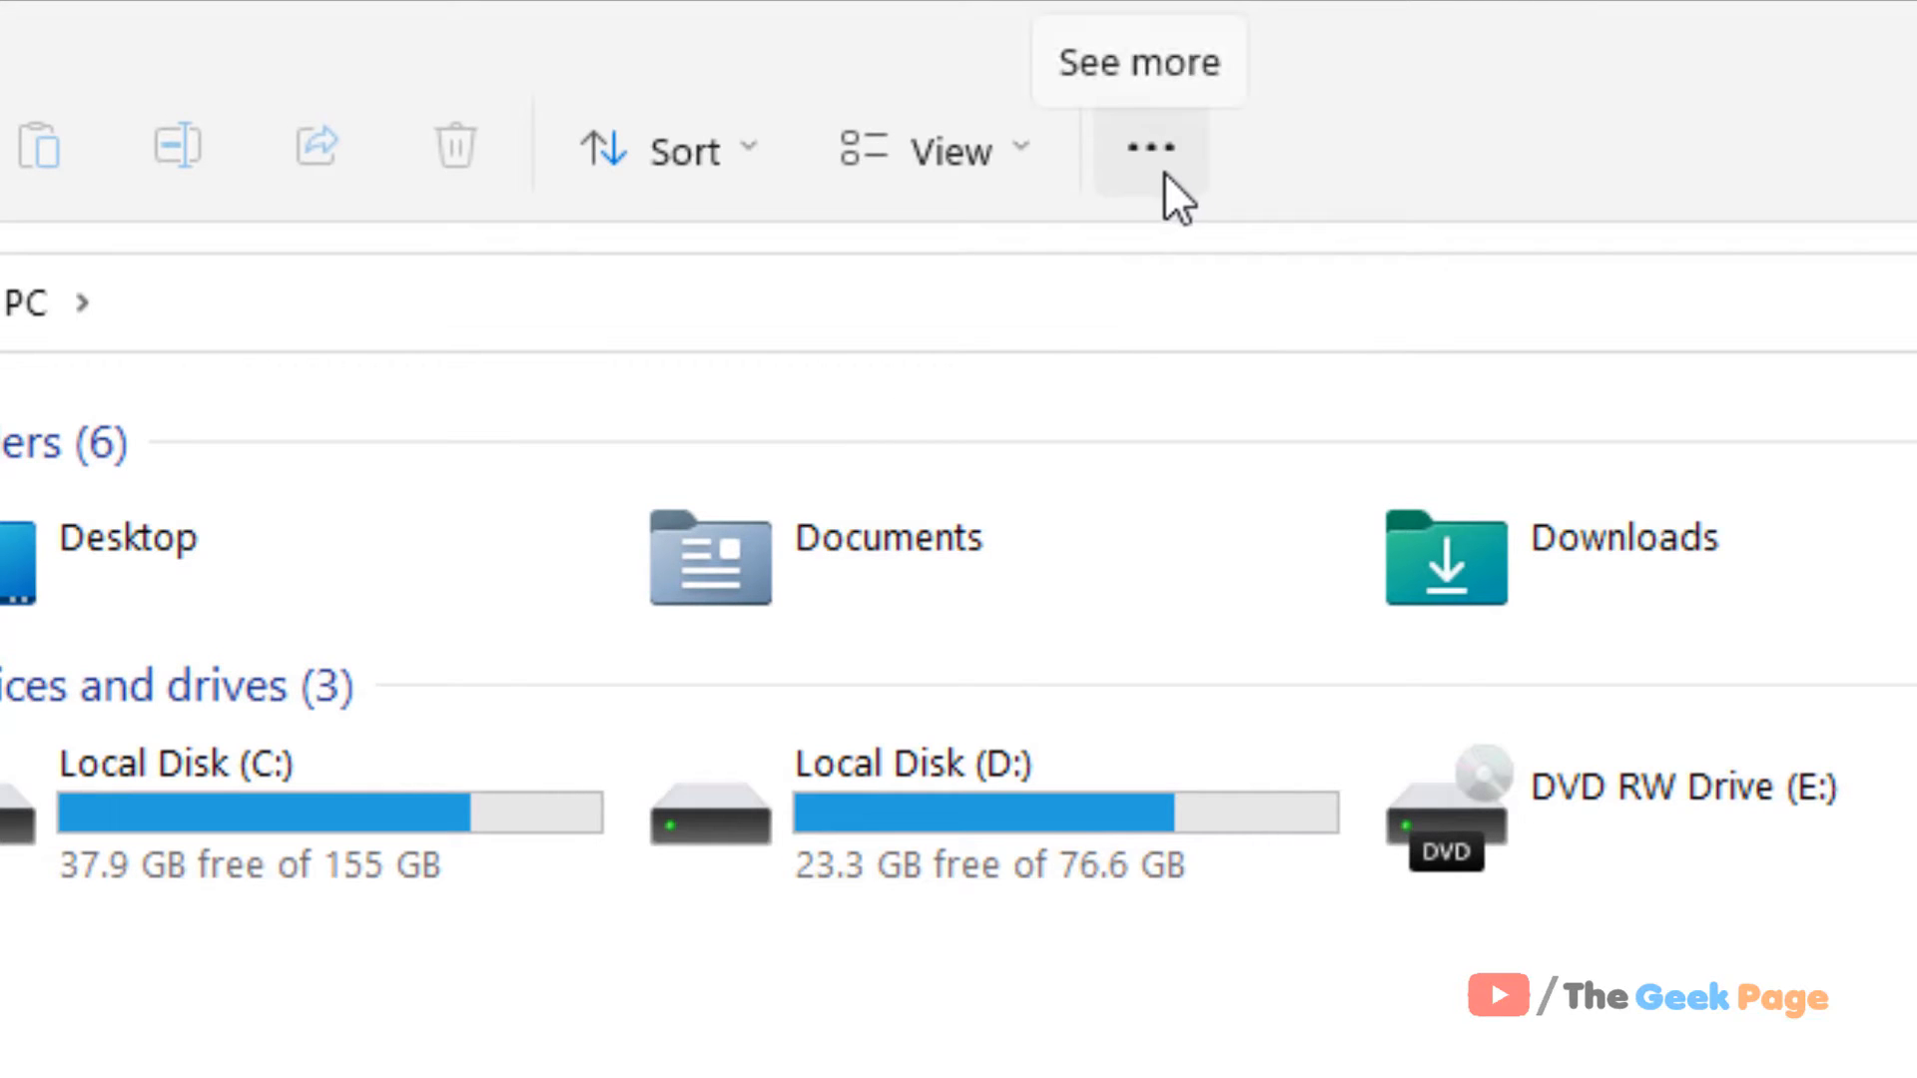
Open Folder Options from File Explorer's See more menu, then close the dialog.
click(1145, 147)
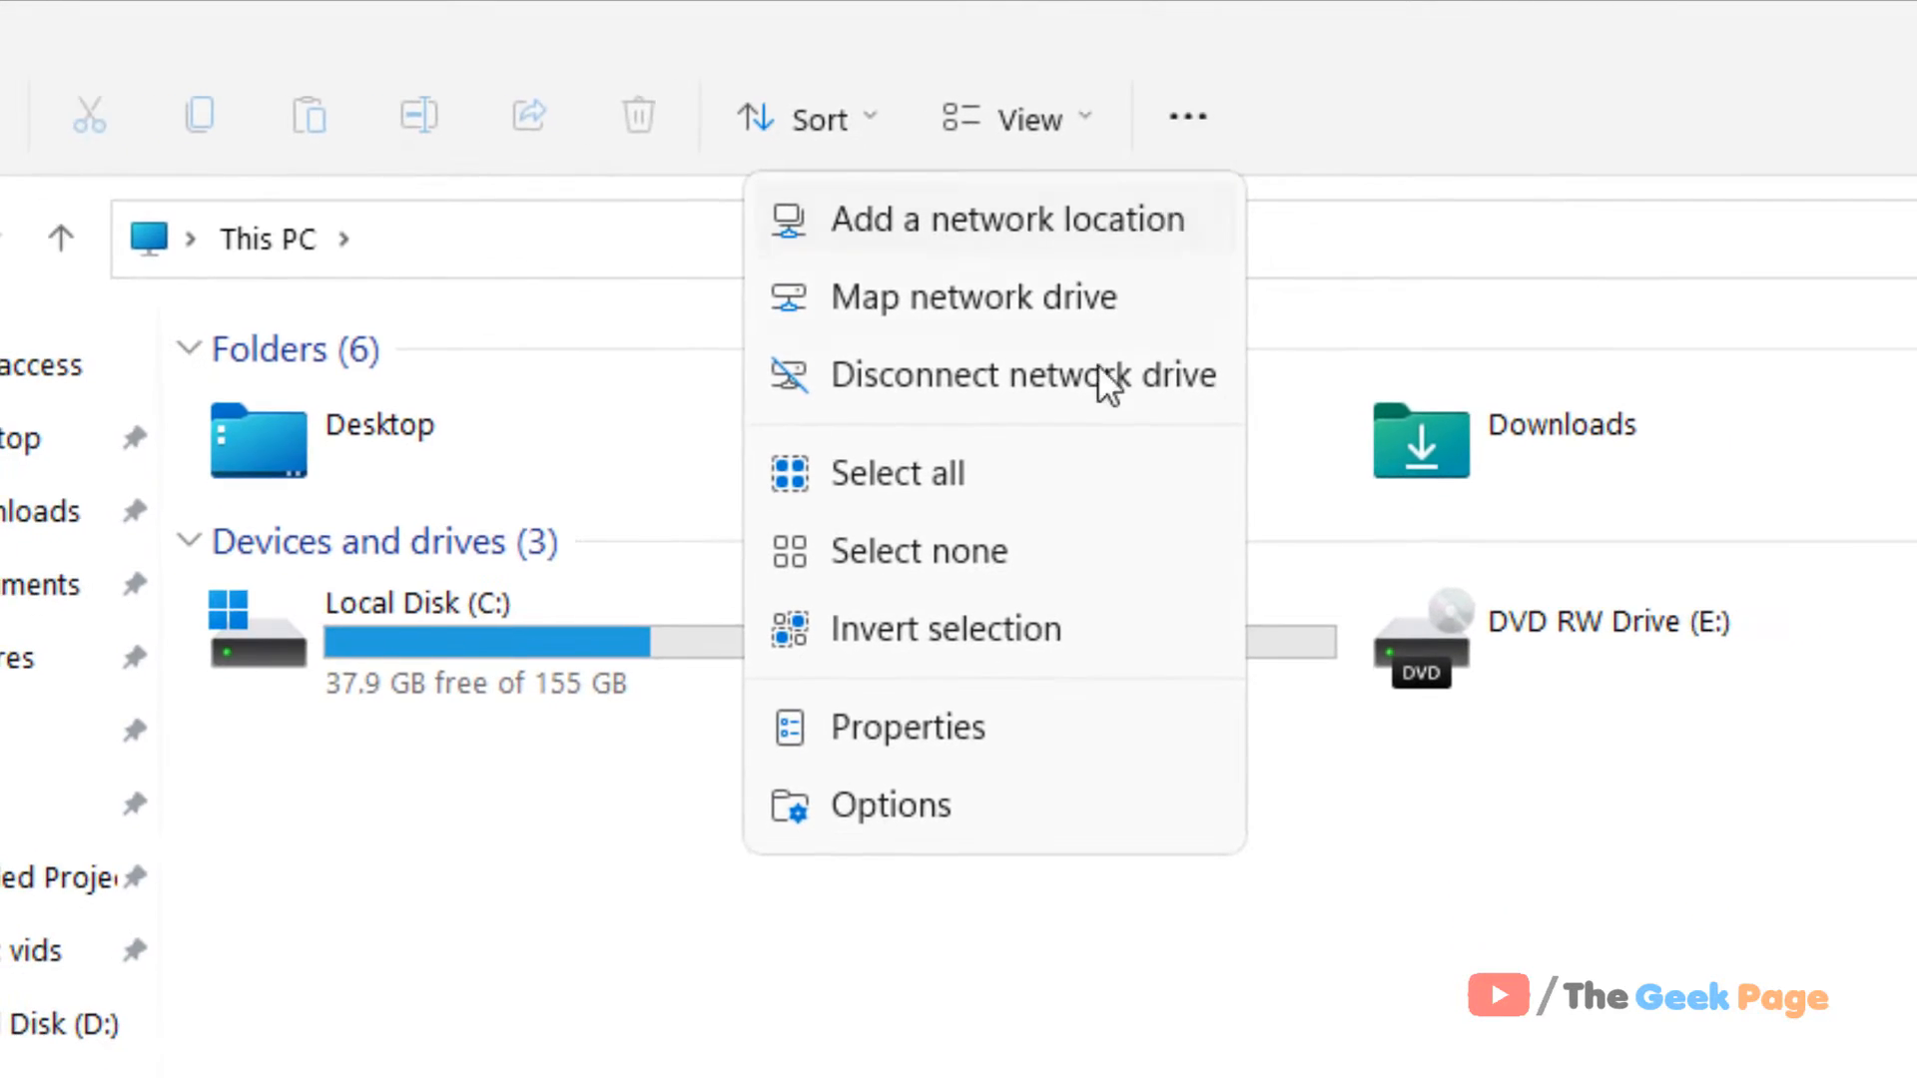
click(893, 805)
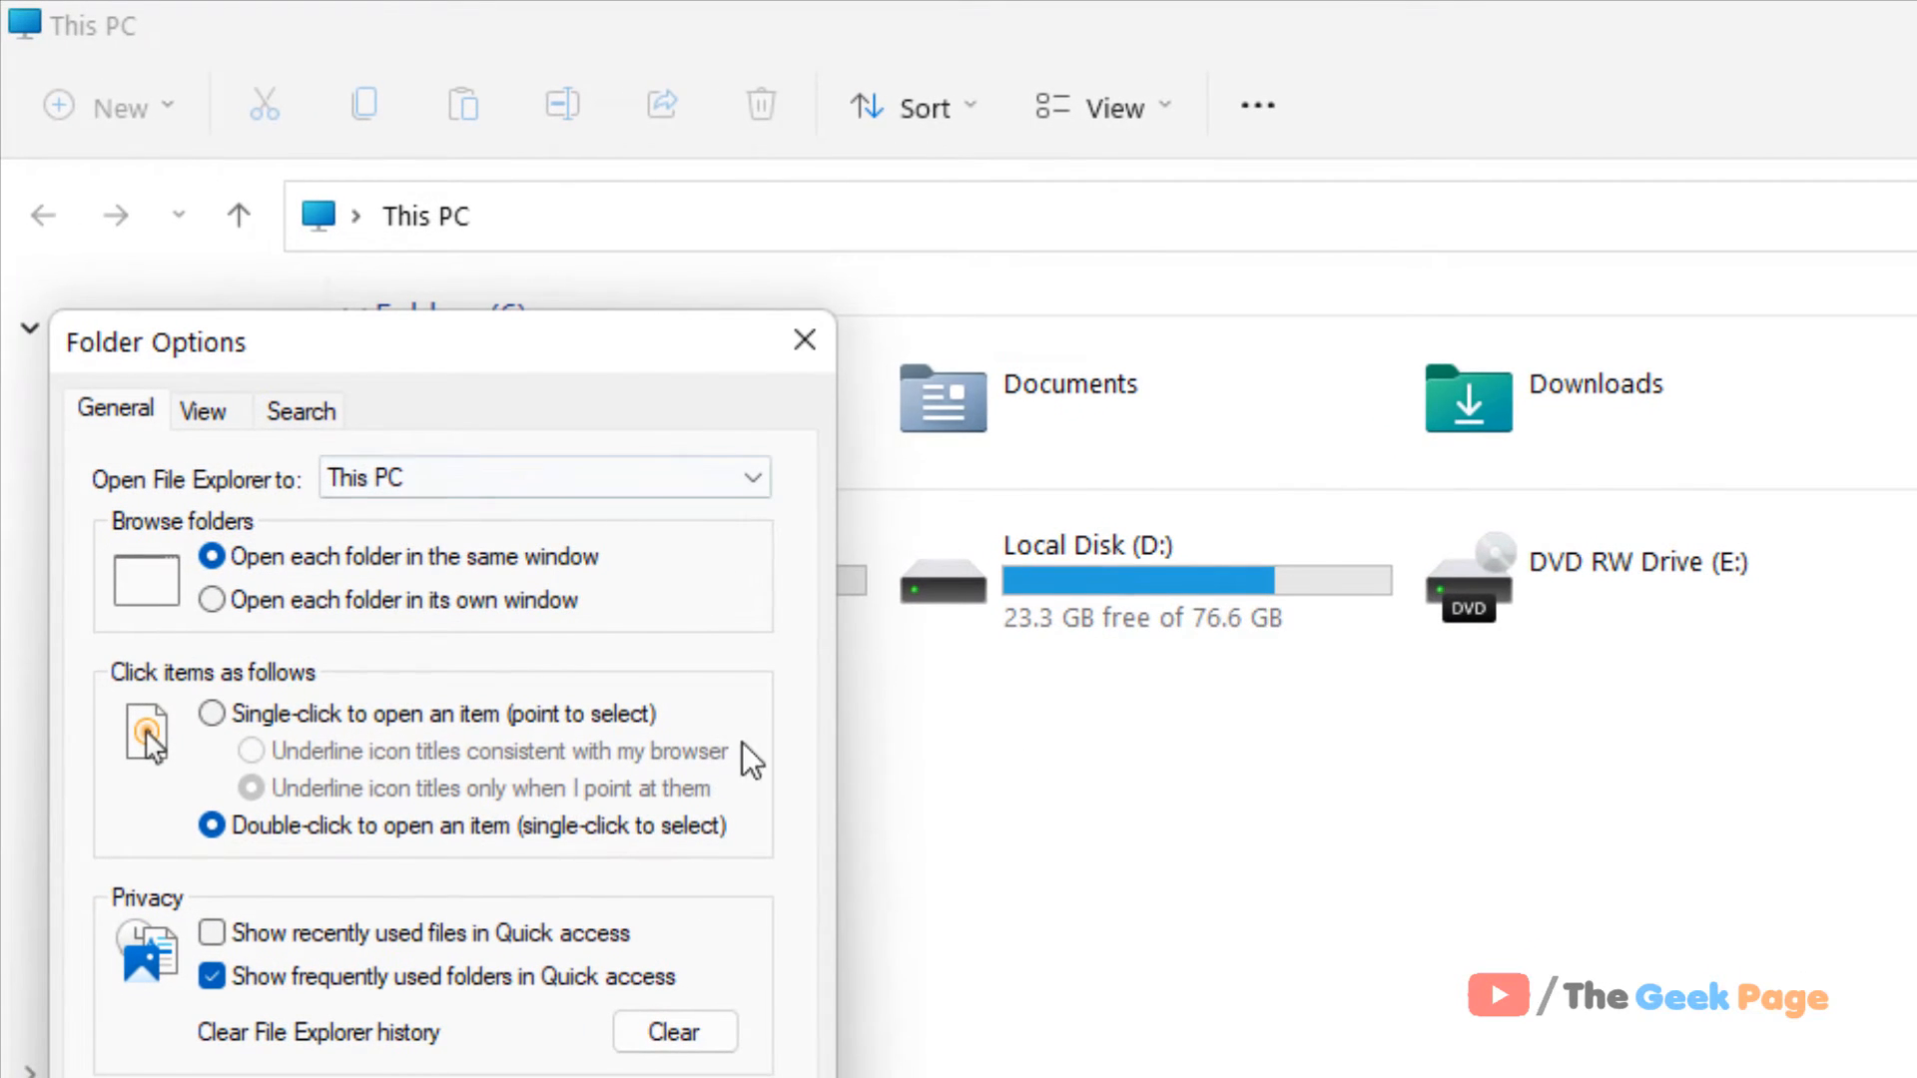
mouse_move(802, 340)
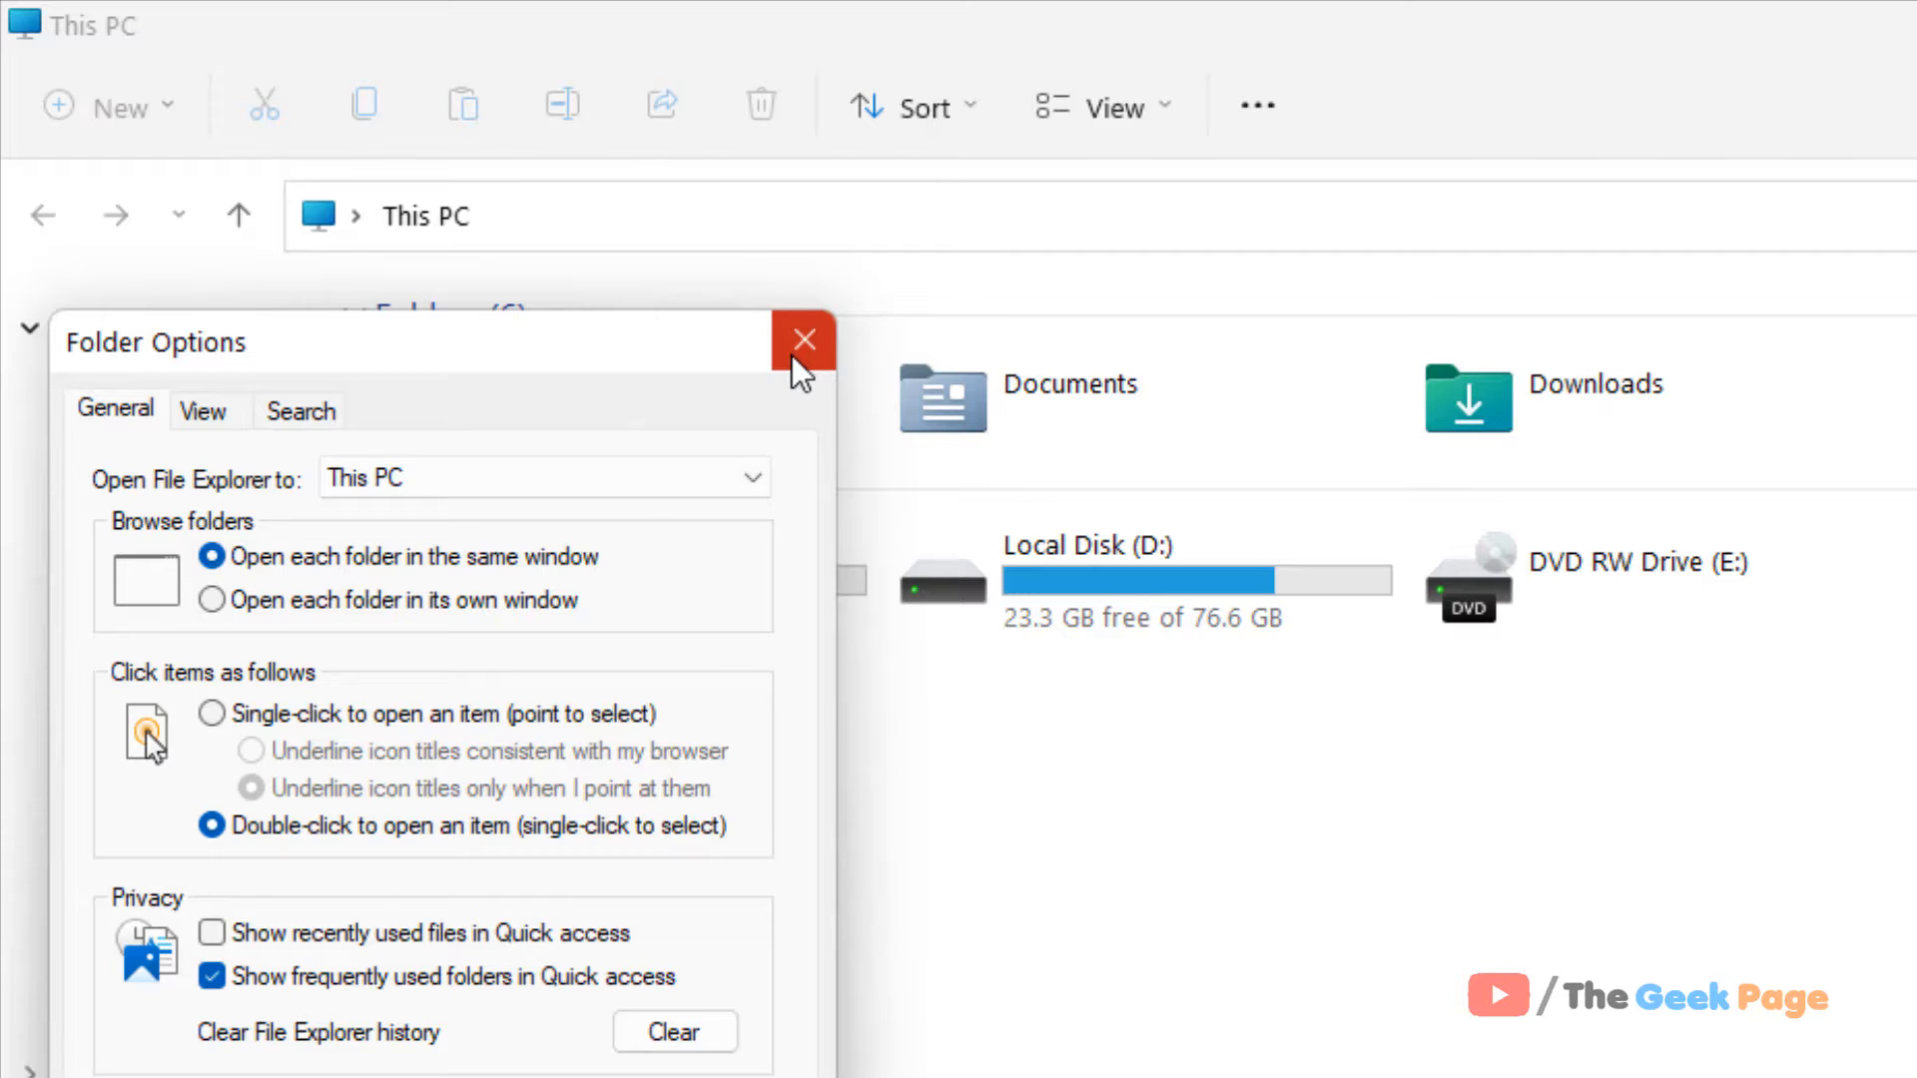
click(803, 339)
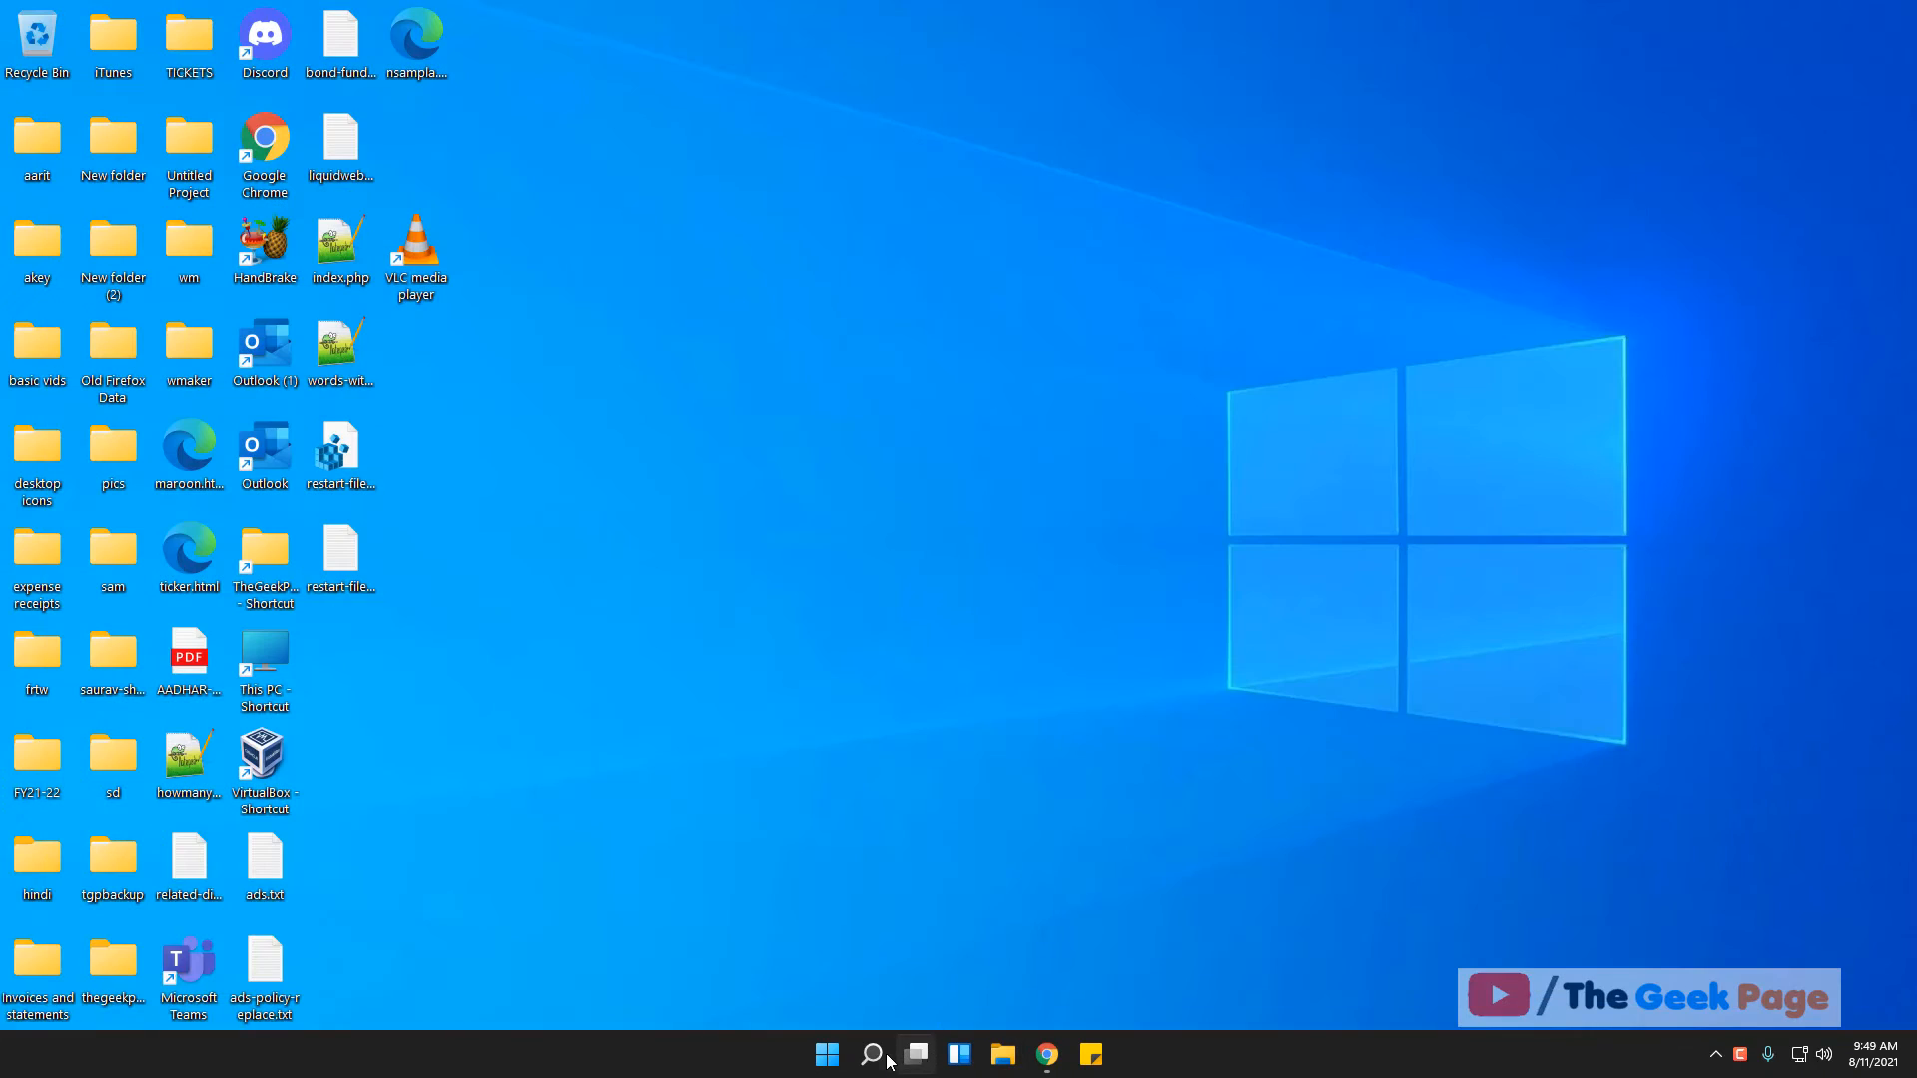
click(871, 1055)
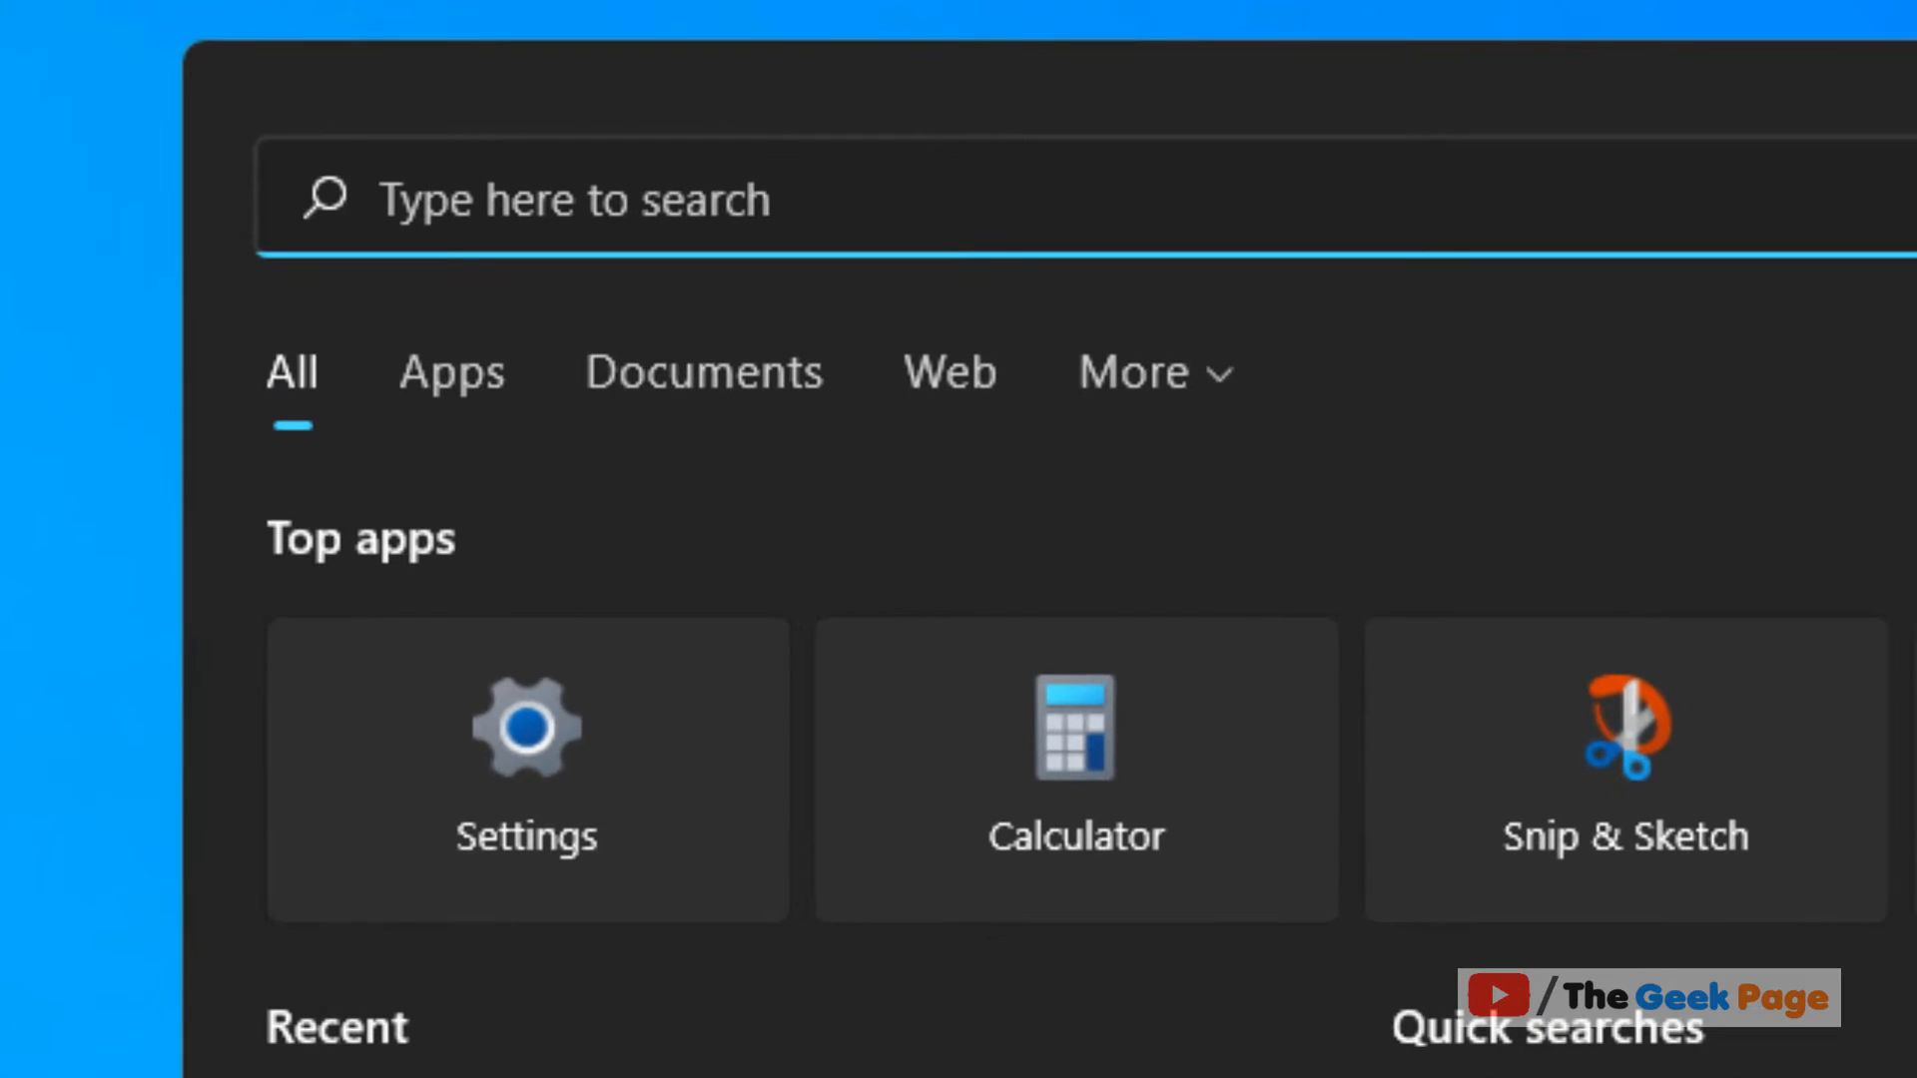
text(file explorer Options)
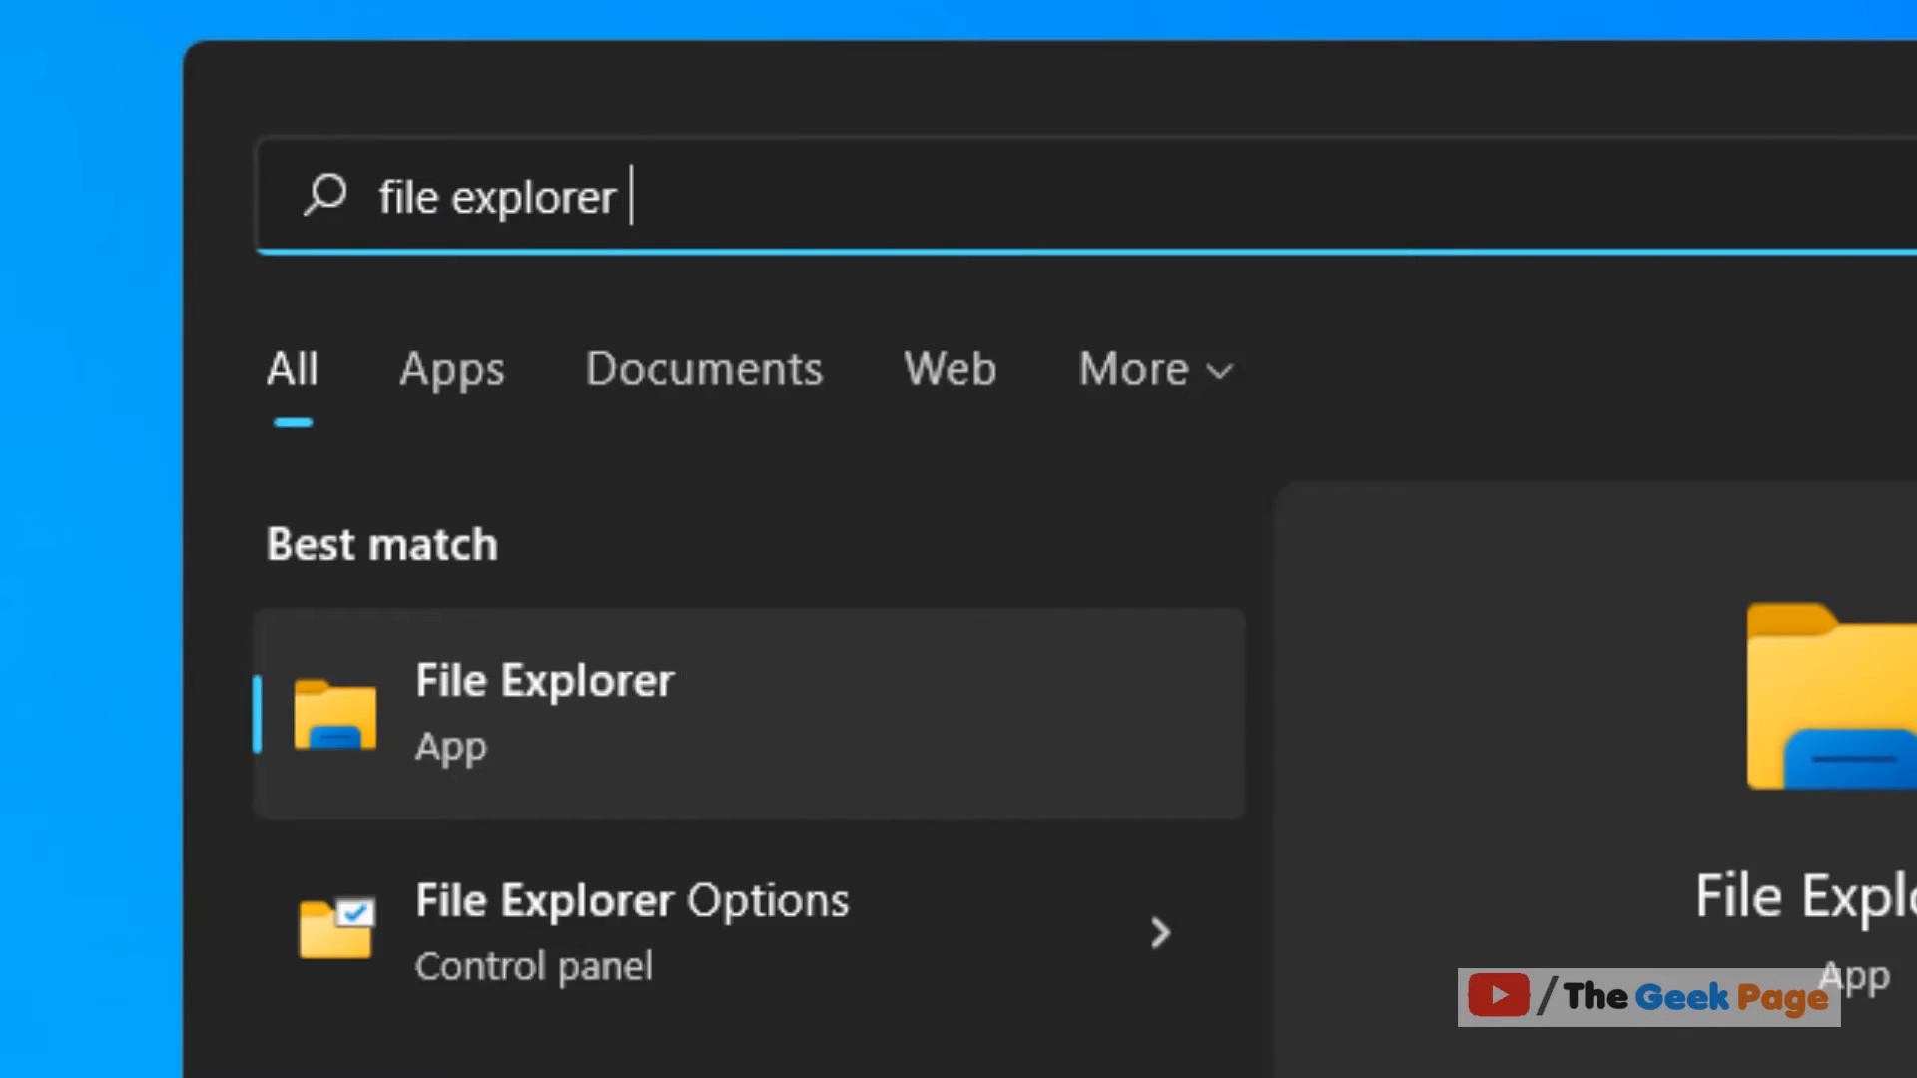
text(options)
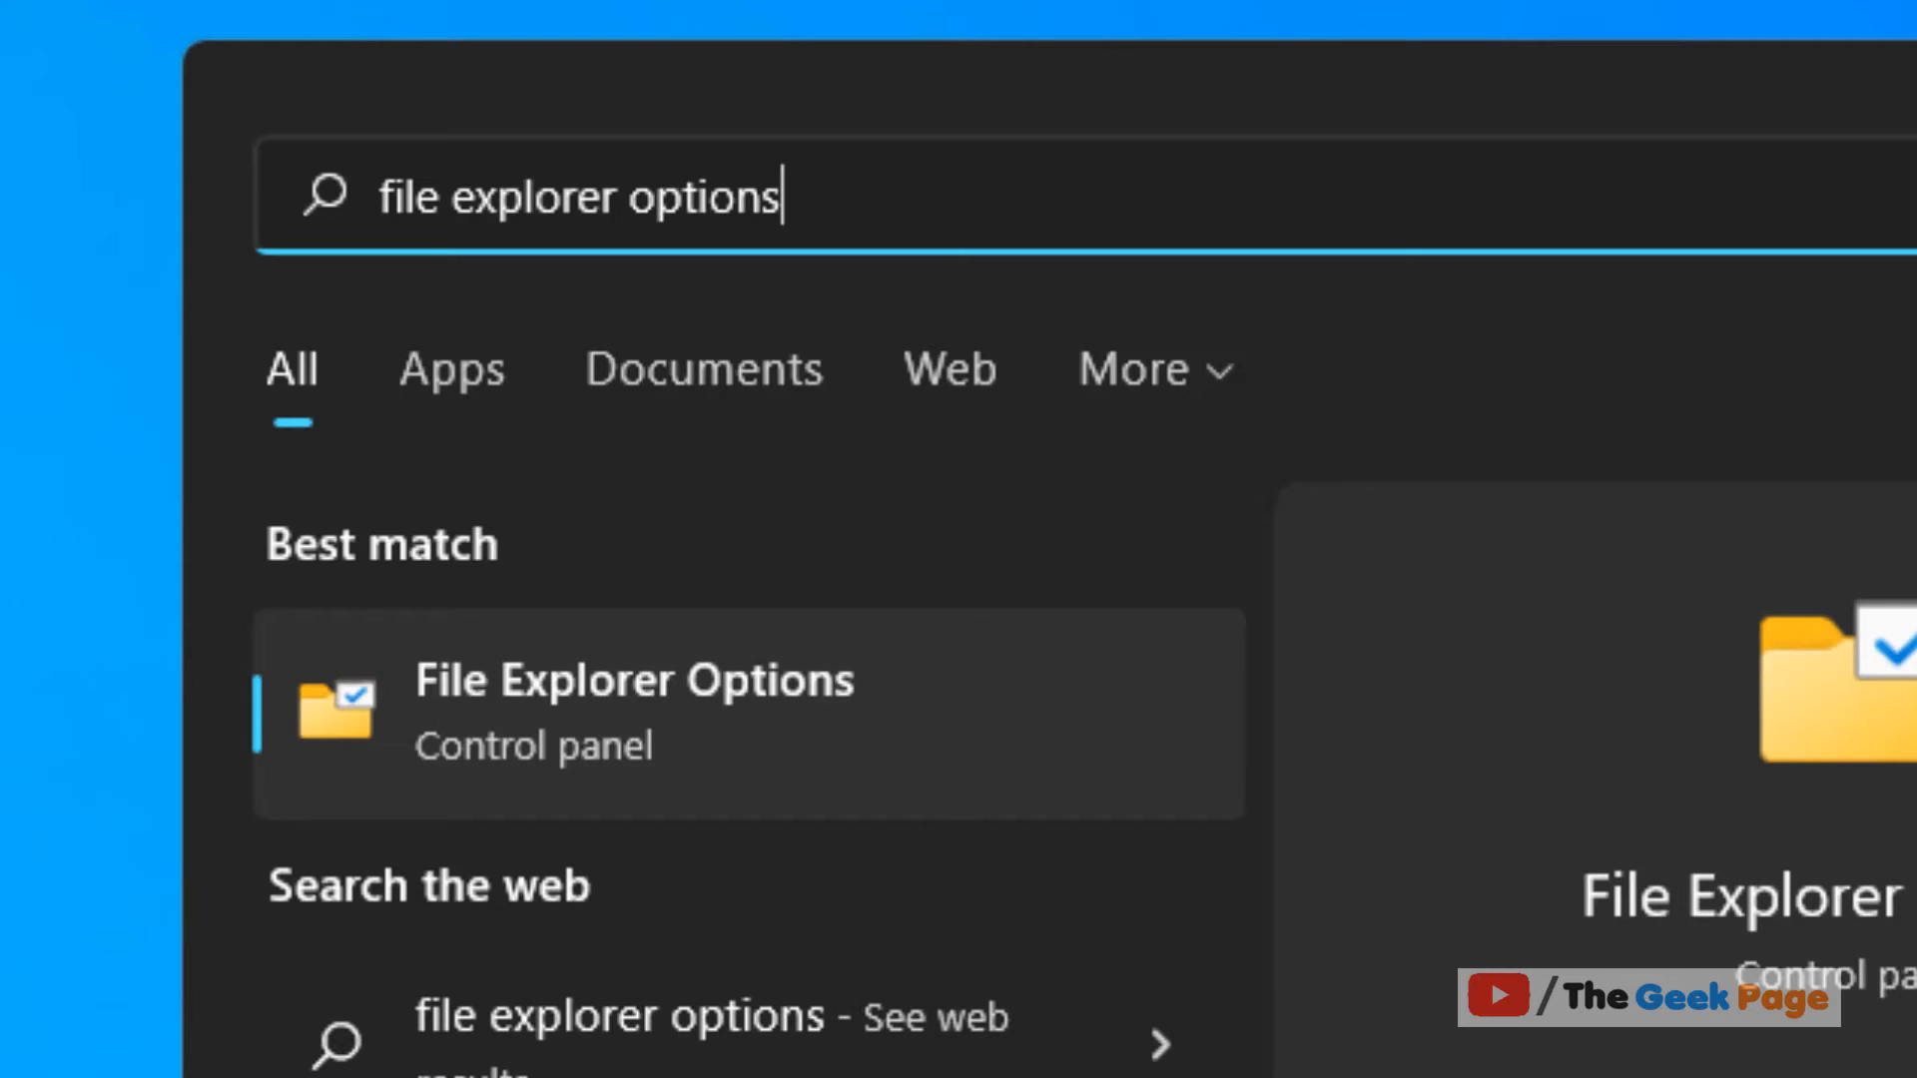
mouse_move(698, 753)
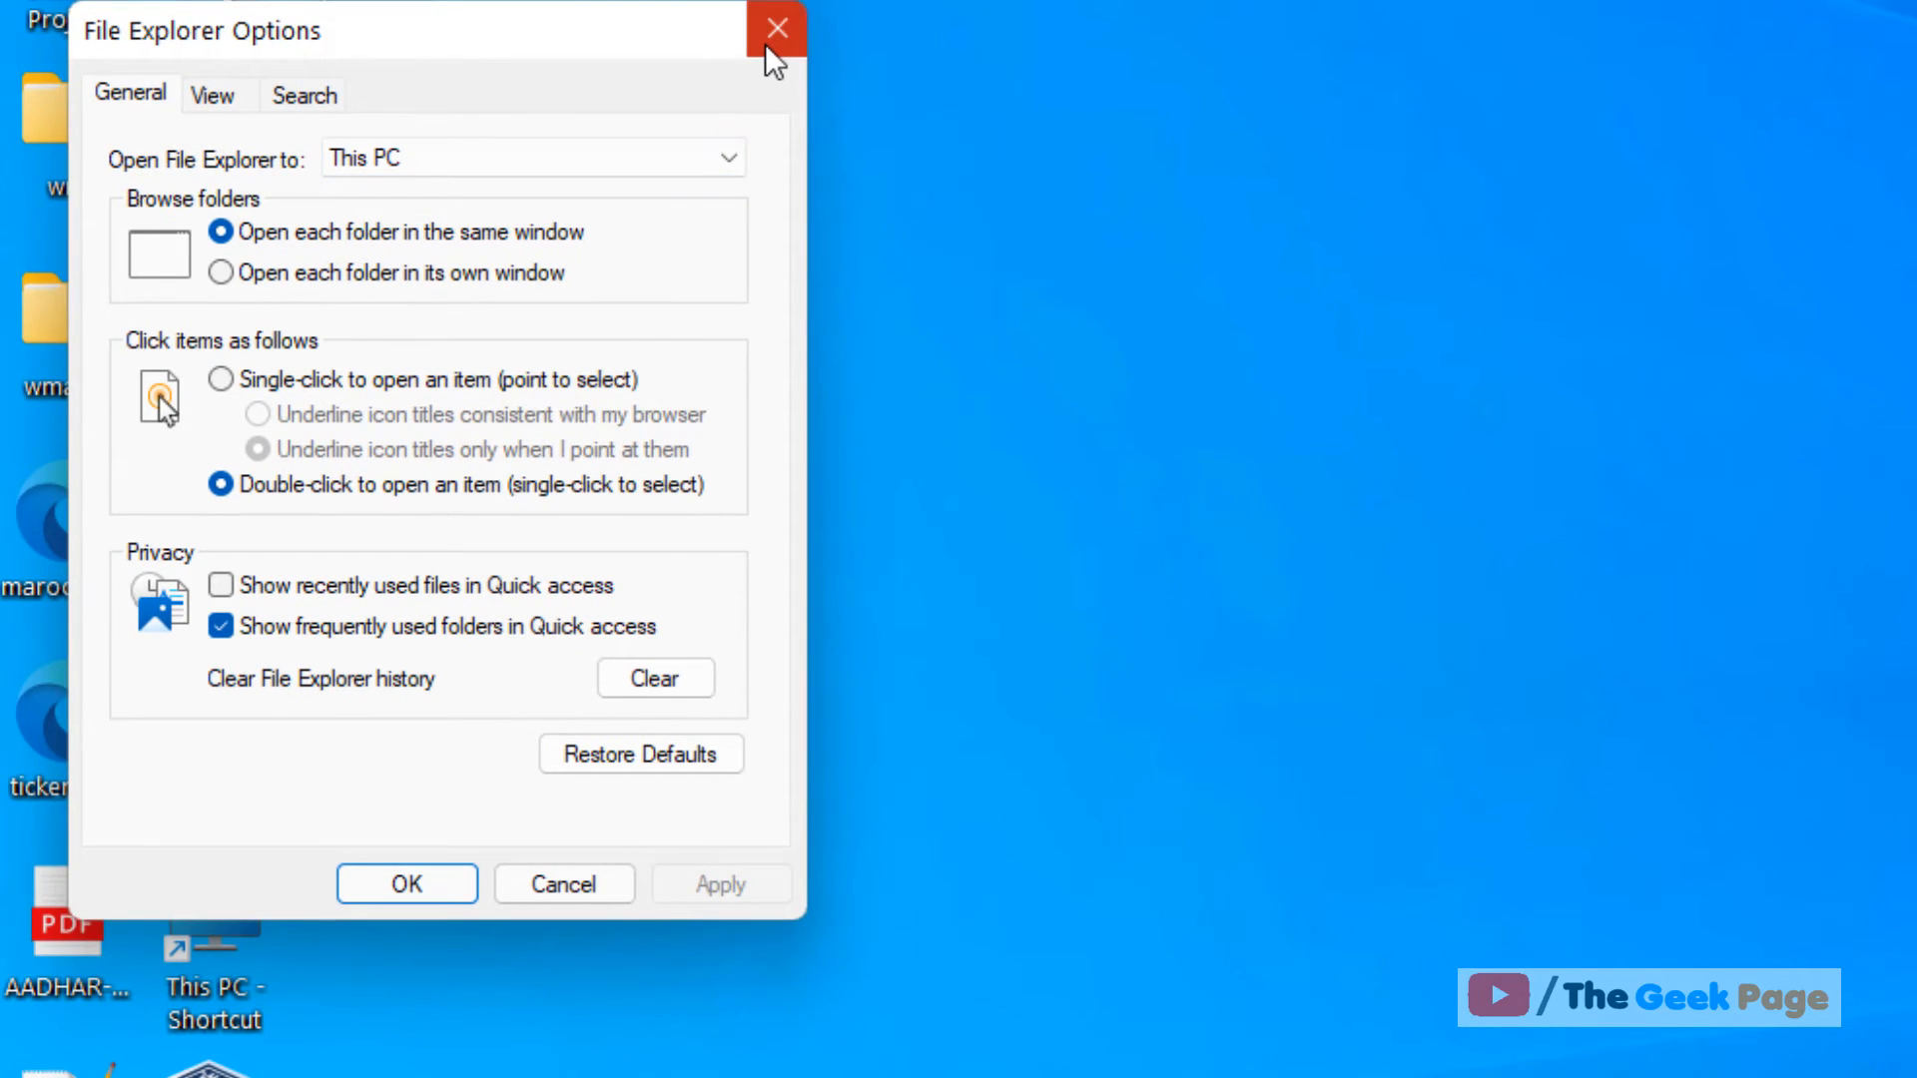
click(775, 27)
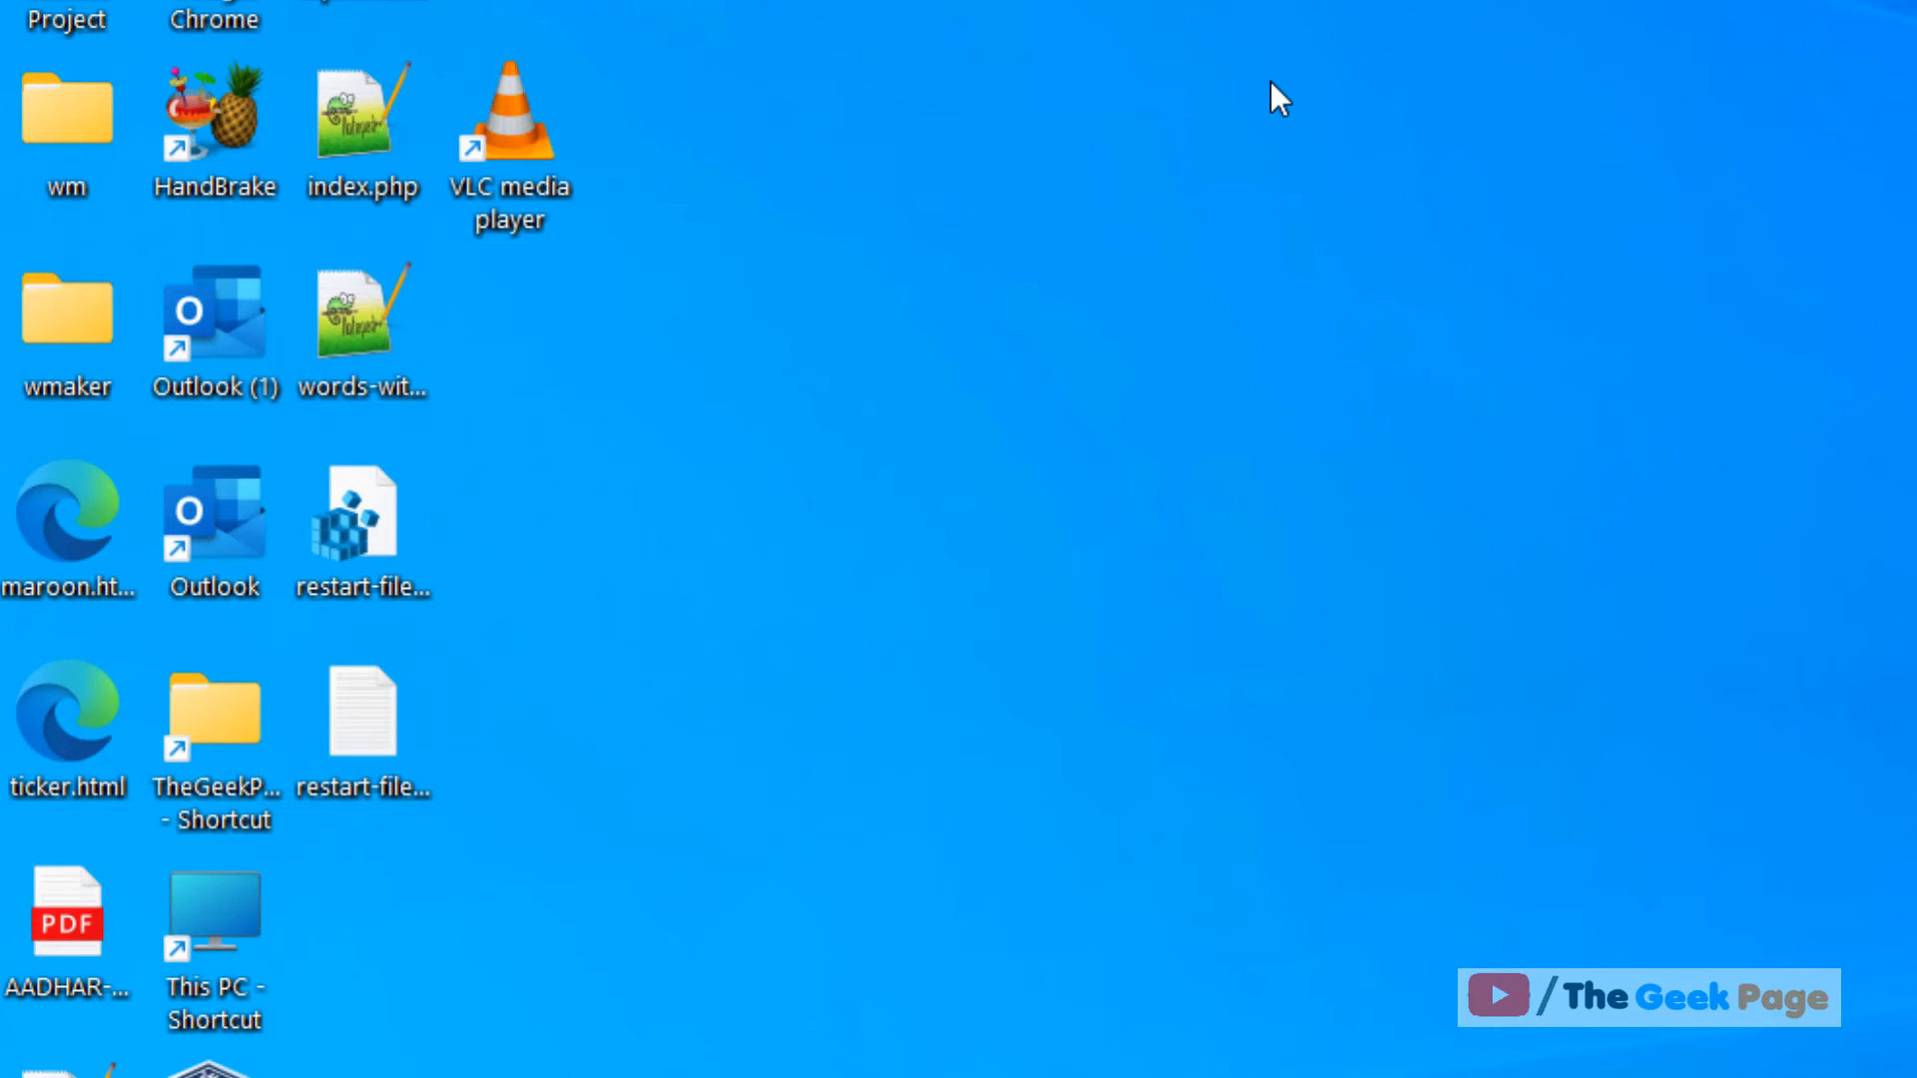
click(1066, 1011)
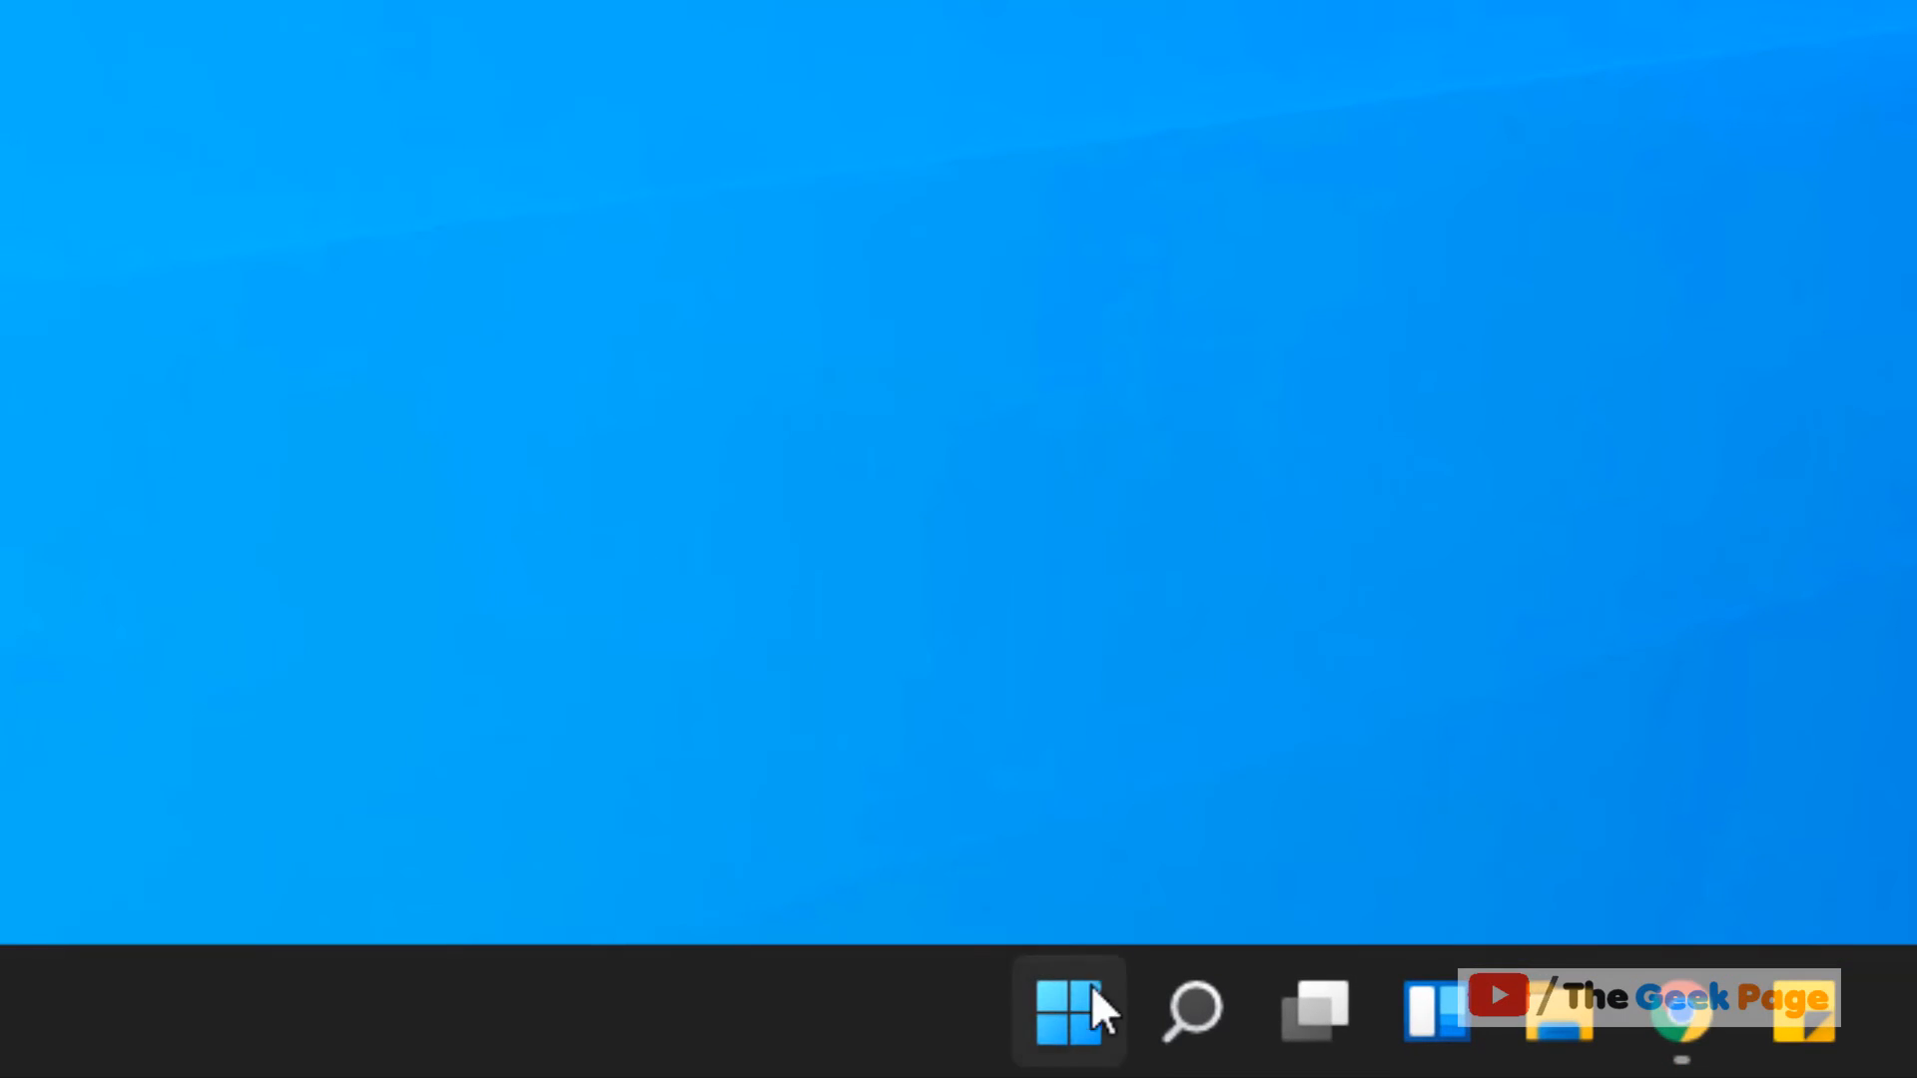
right_click(1068, 1009)
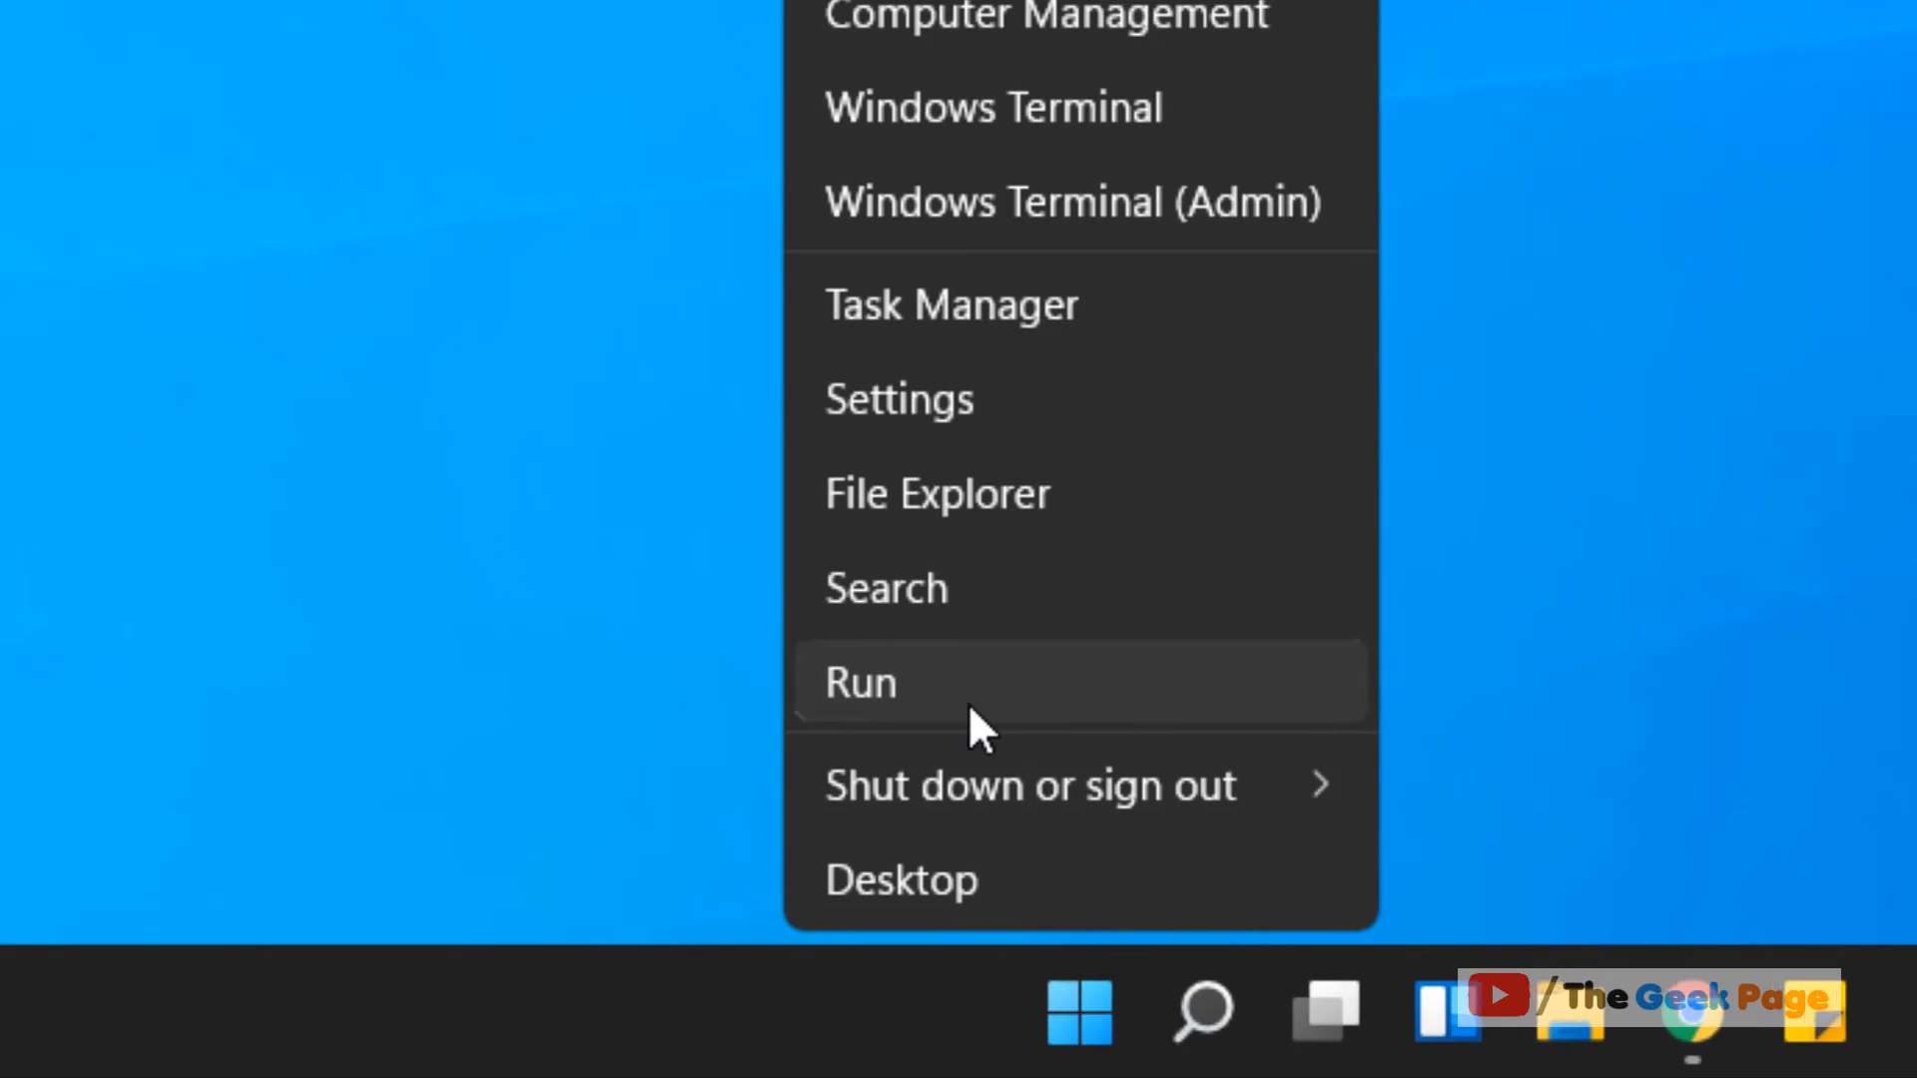
click(860, 681)
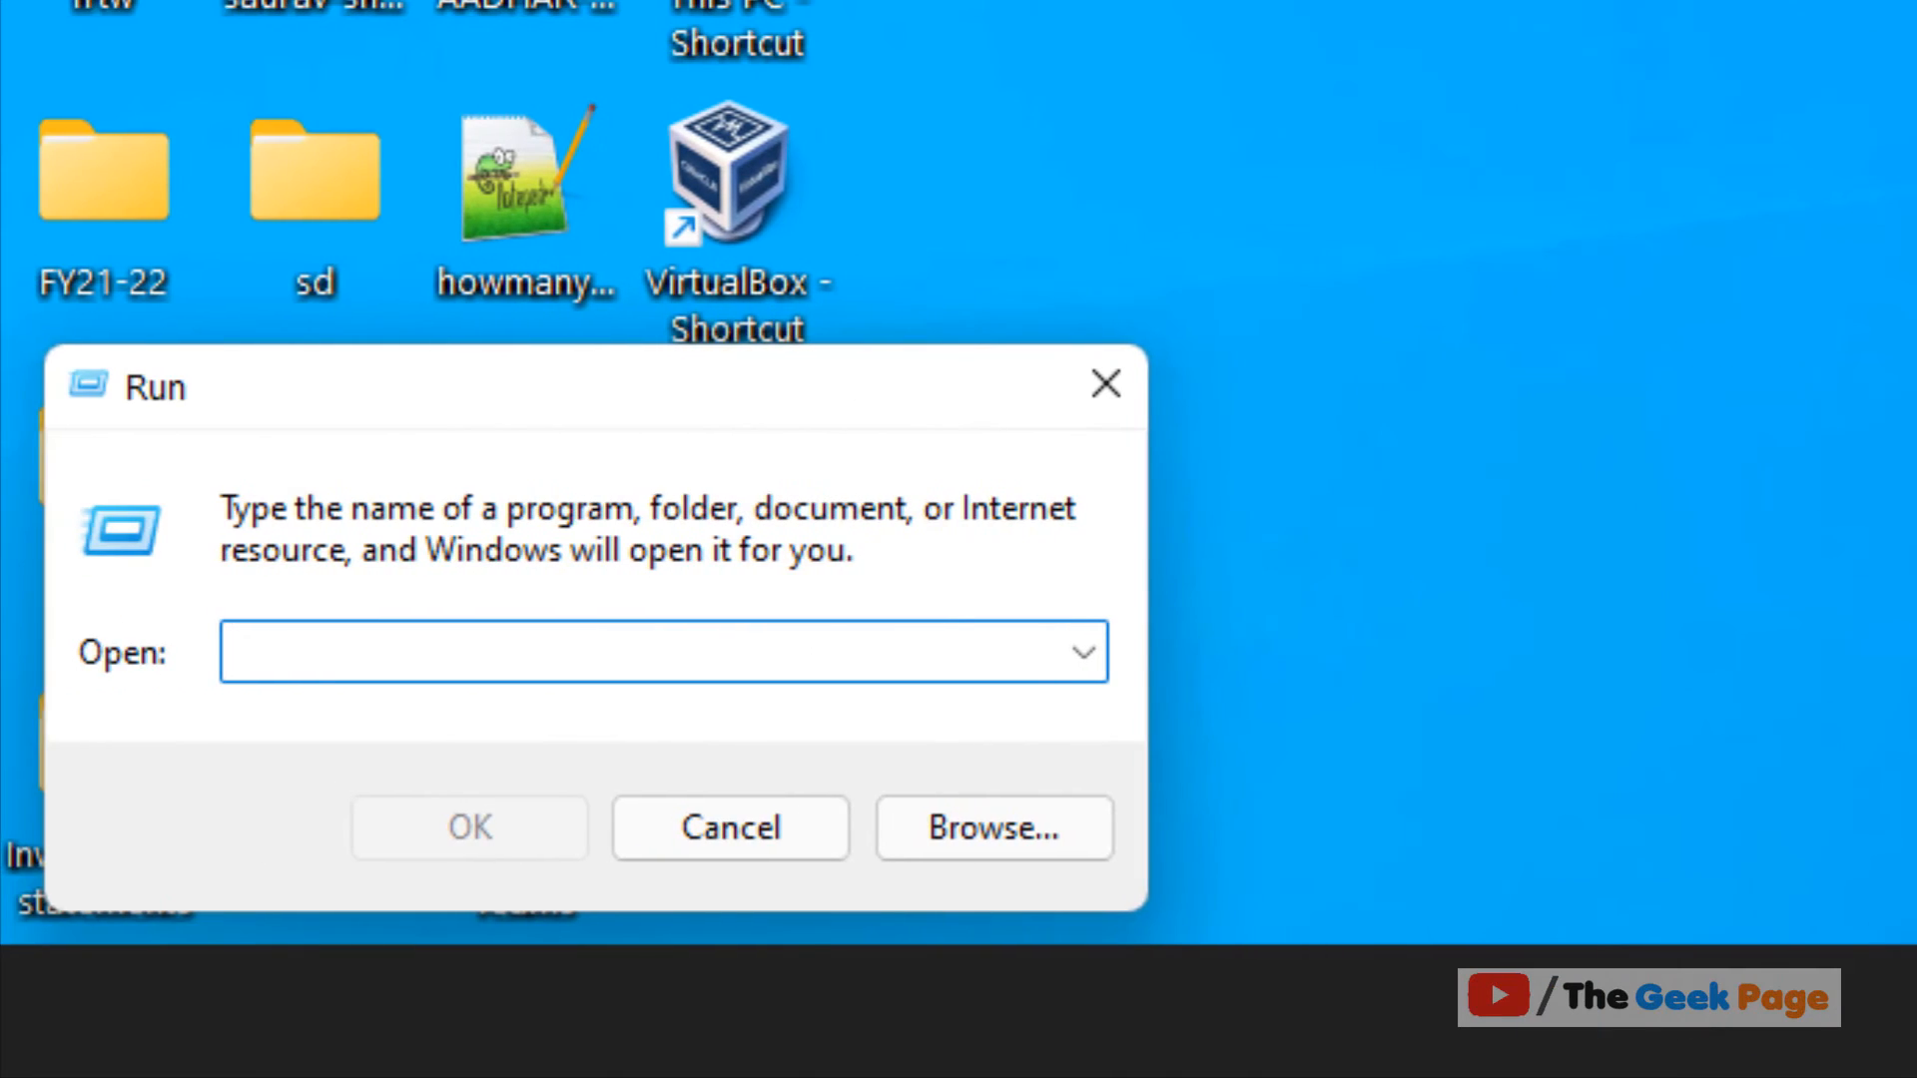
text(control fo)
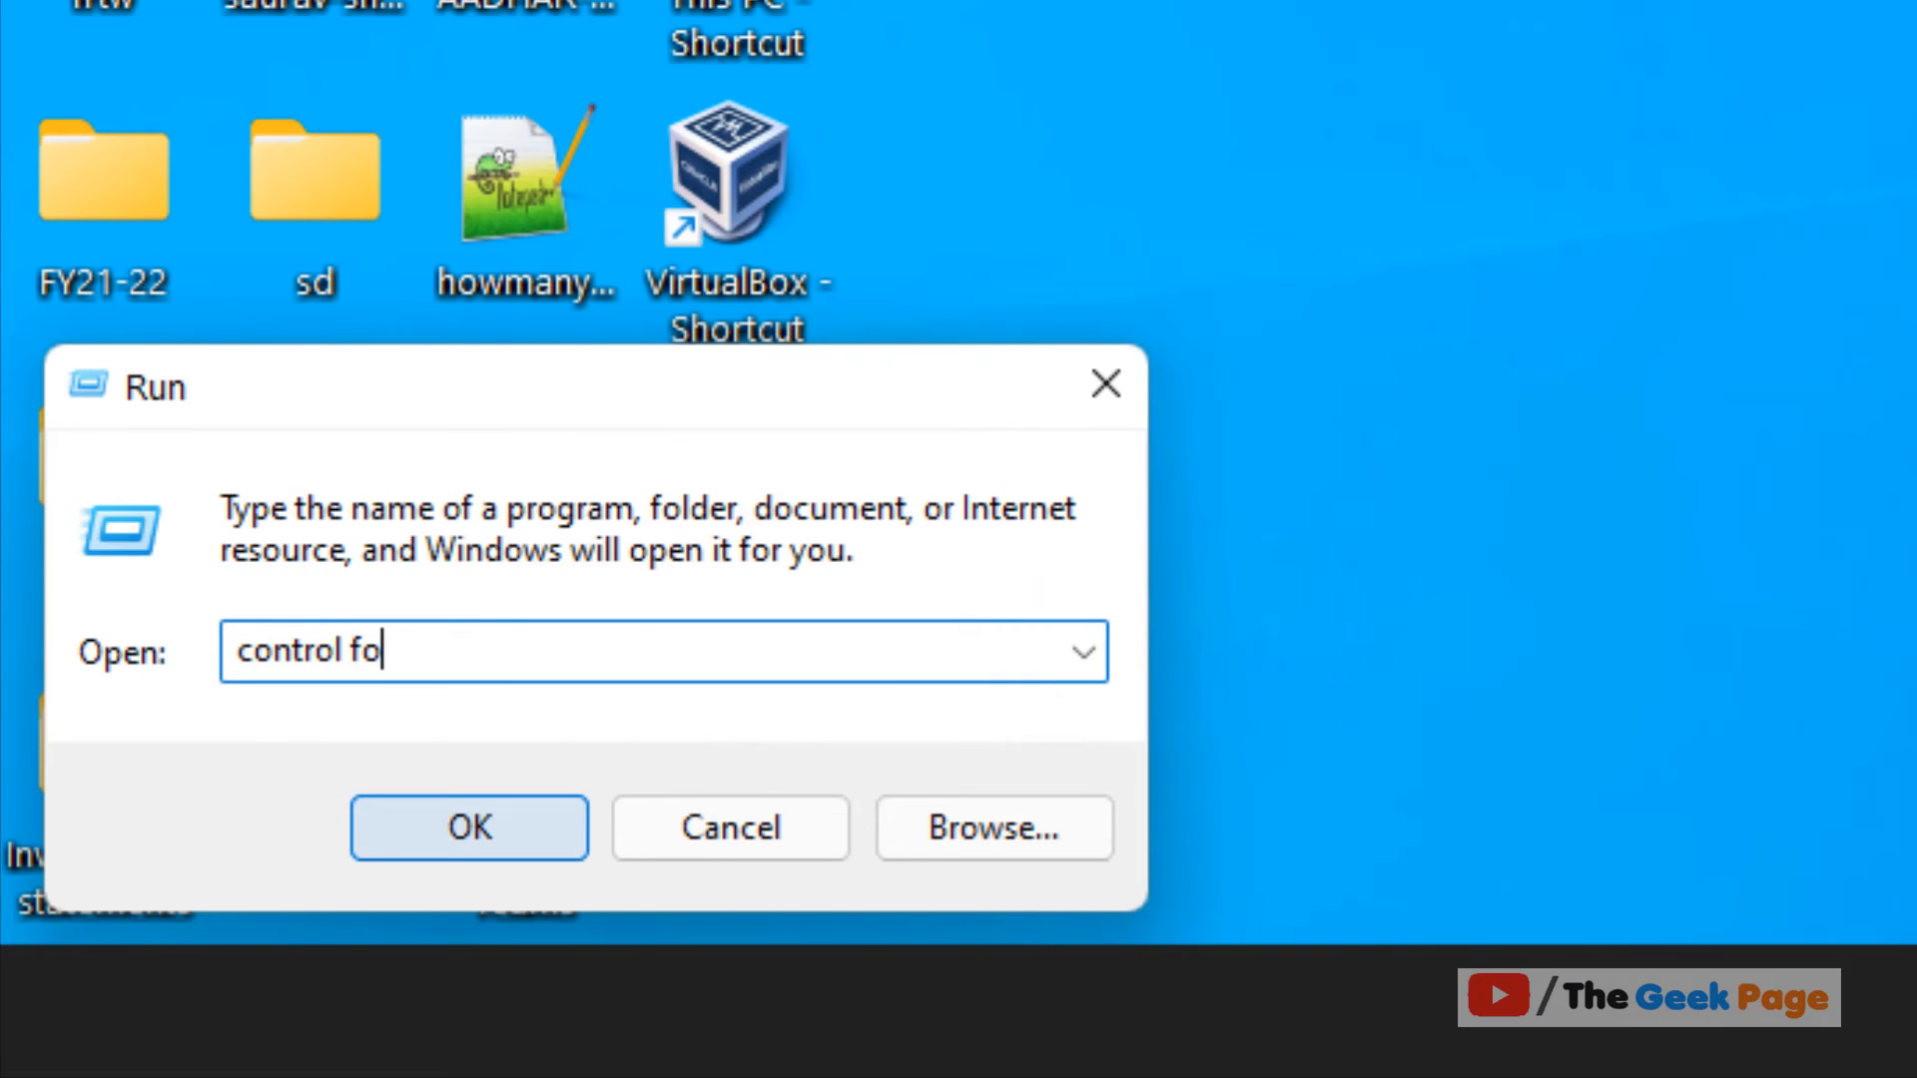
text(lders)
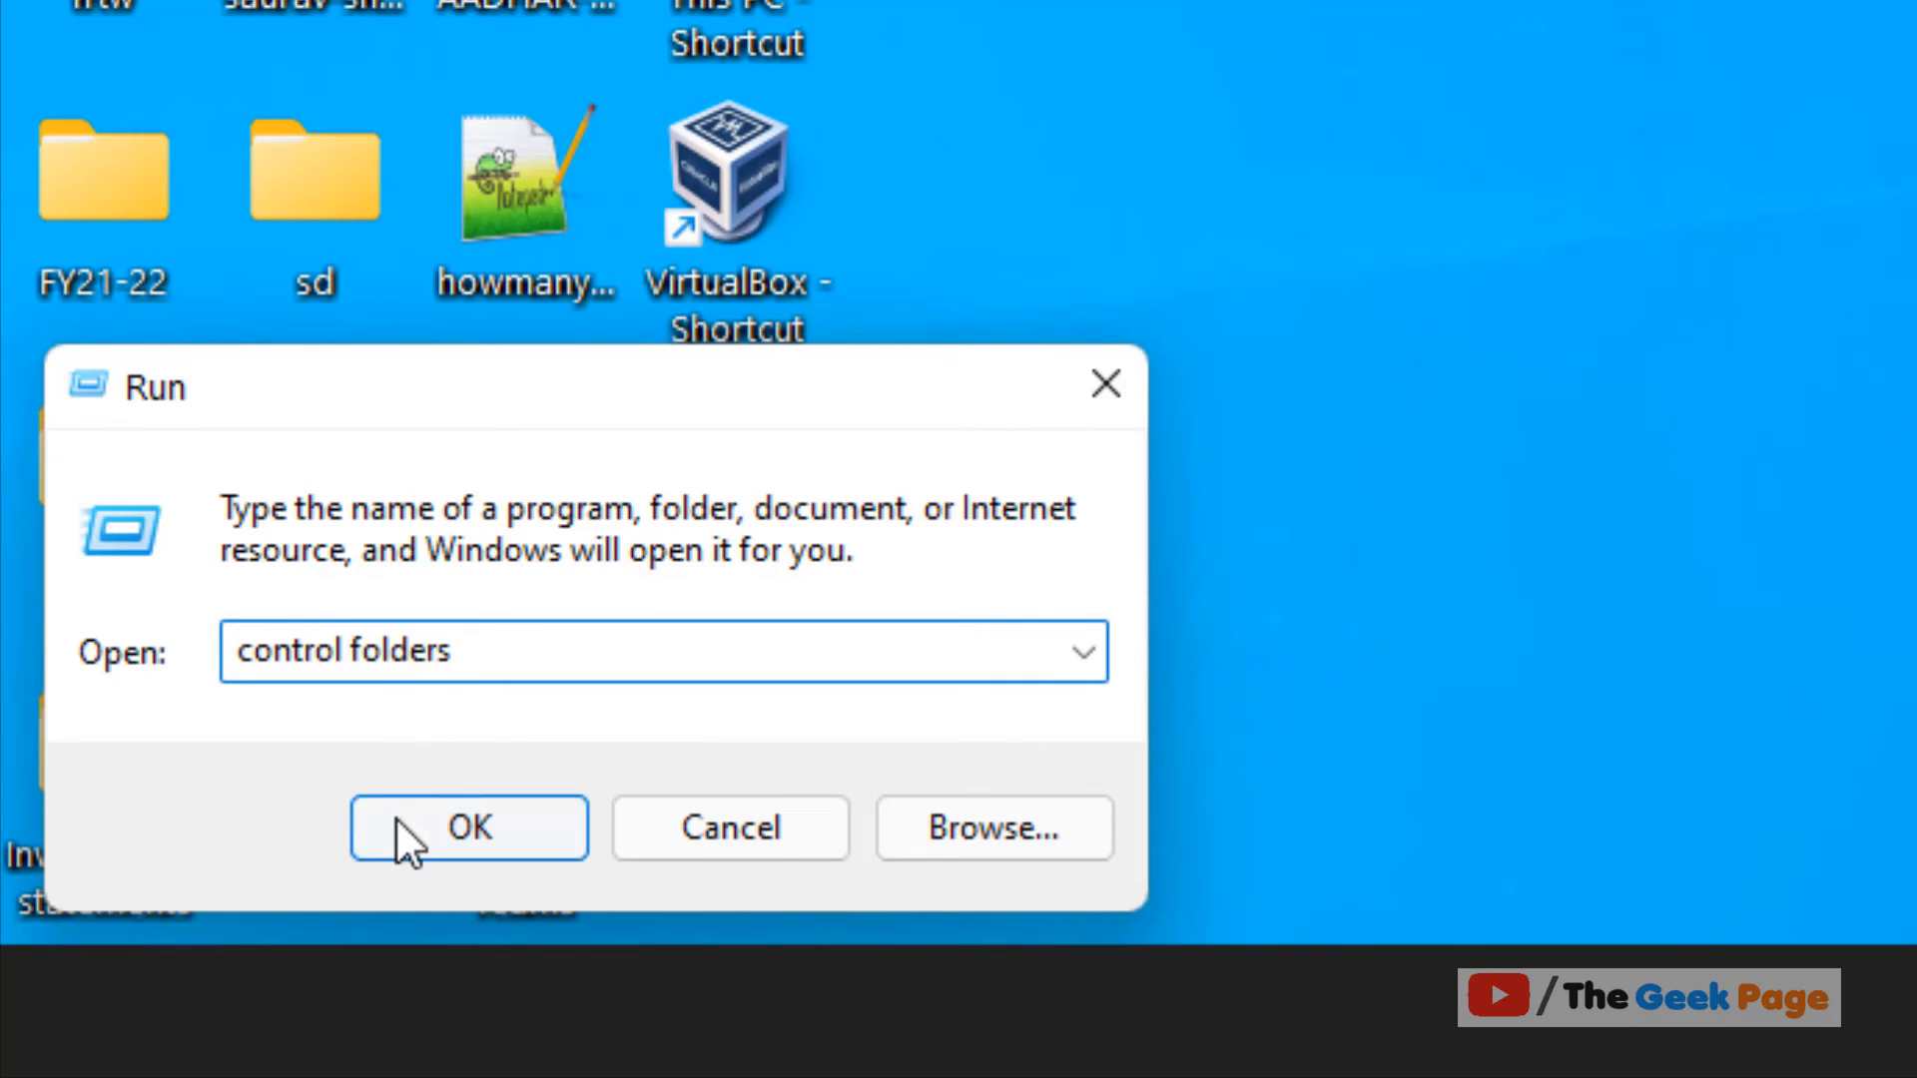
click(469, 827)
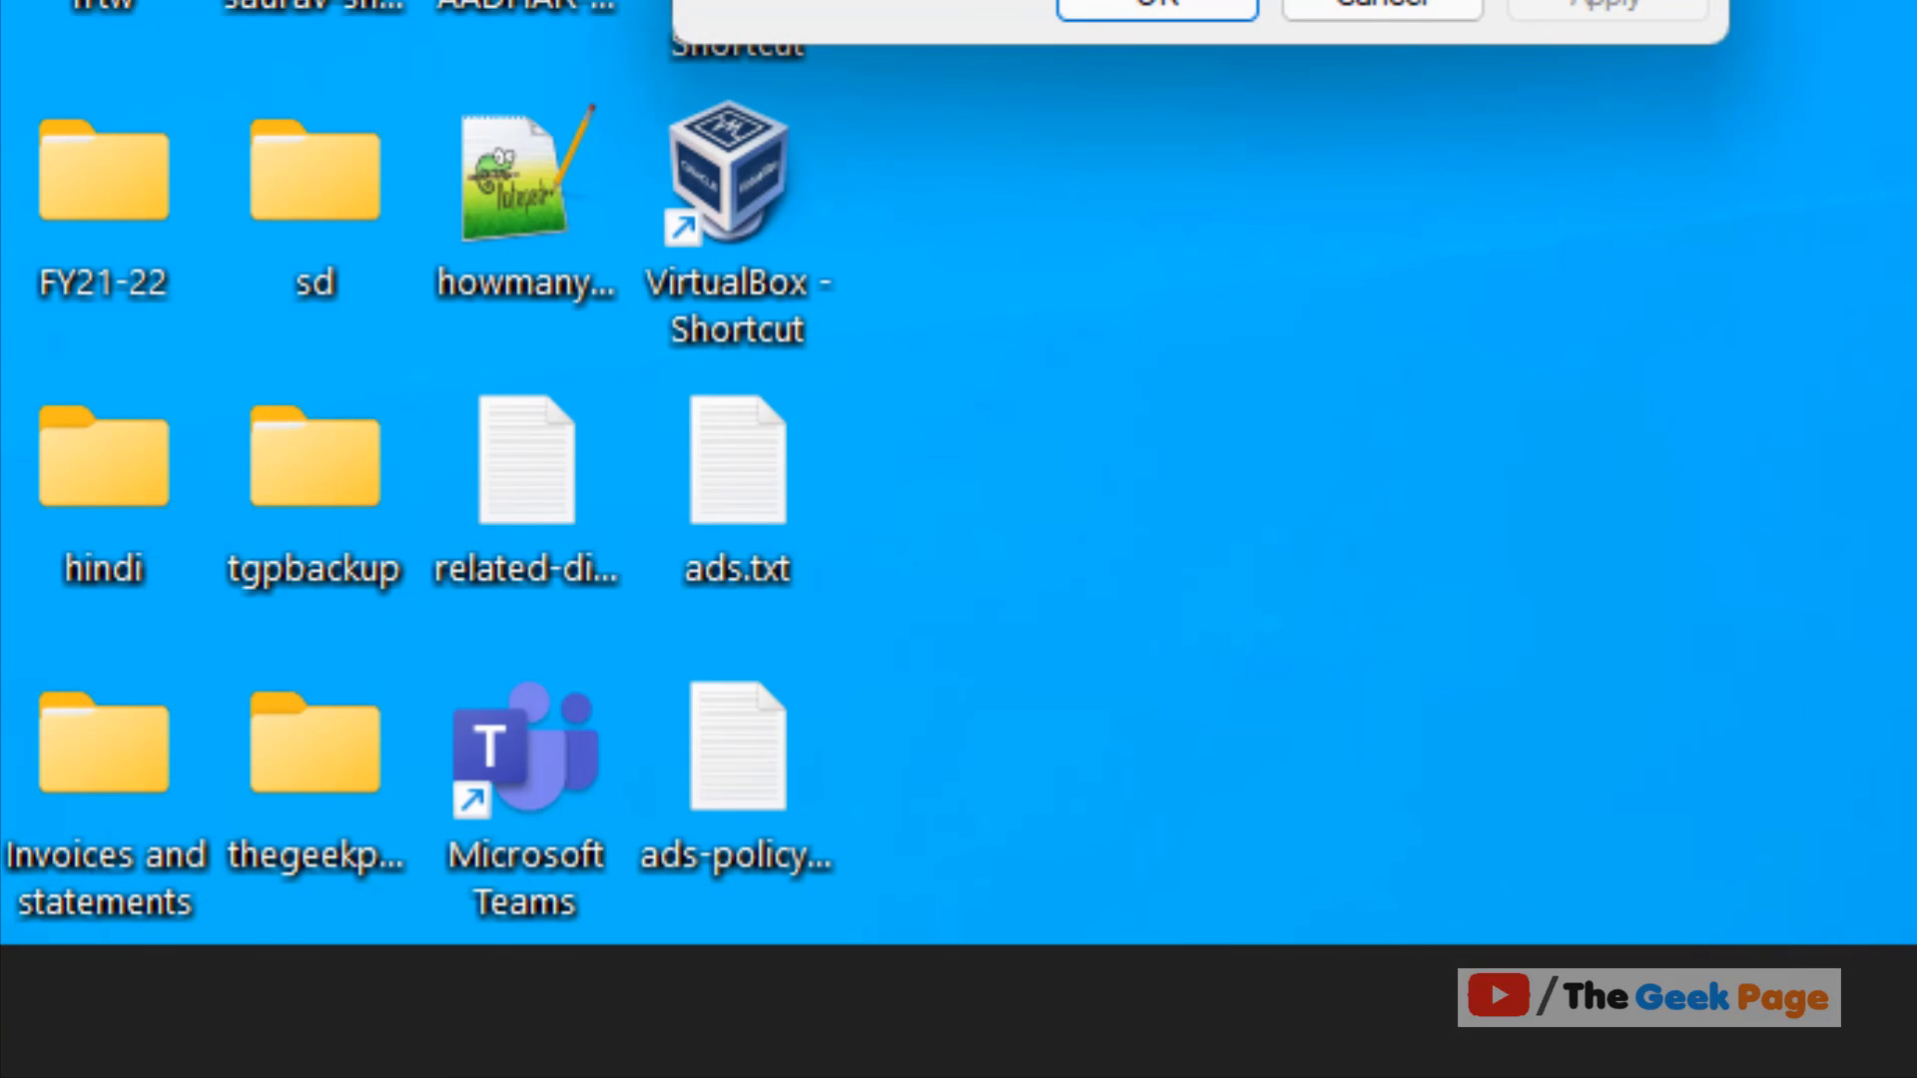
click(1153, 2)
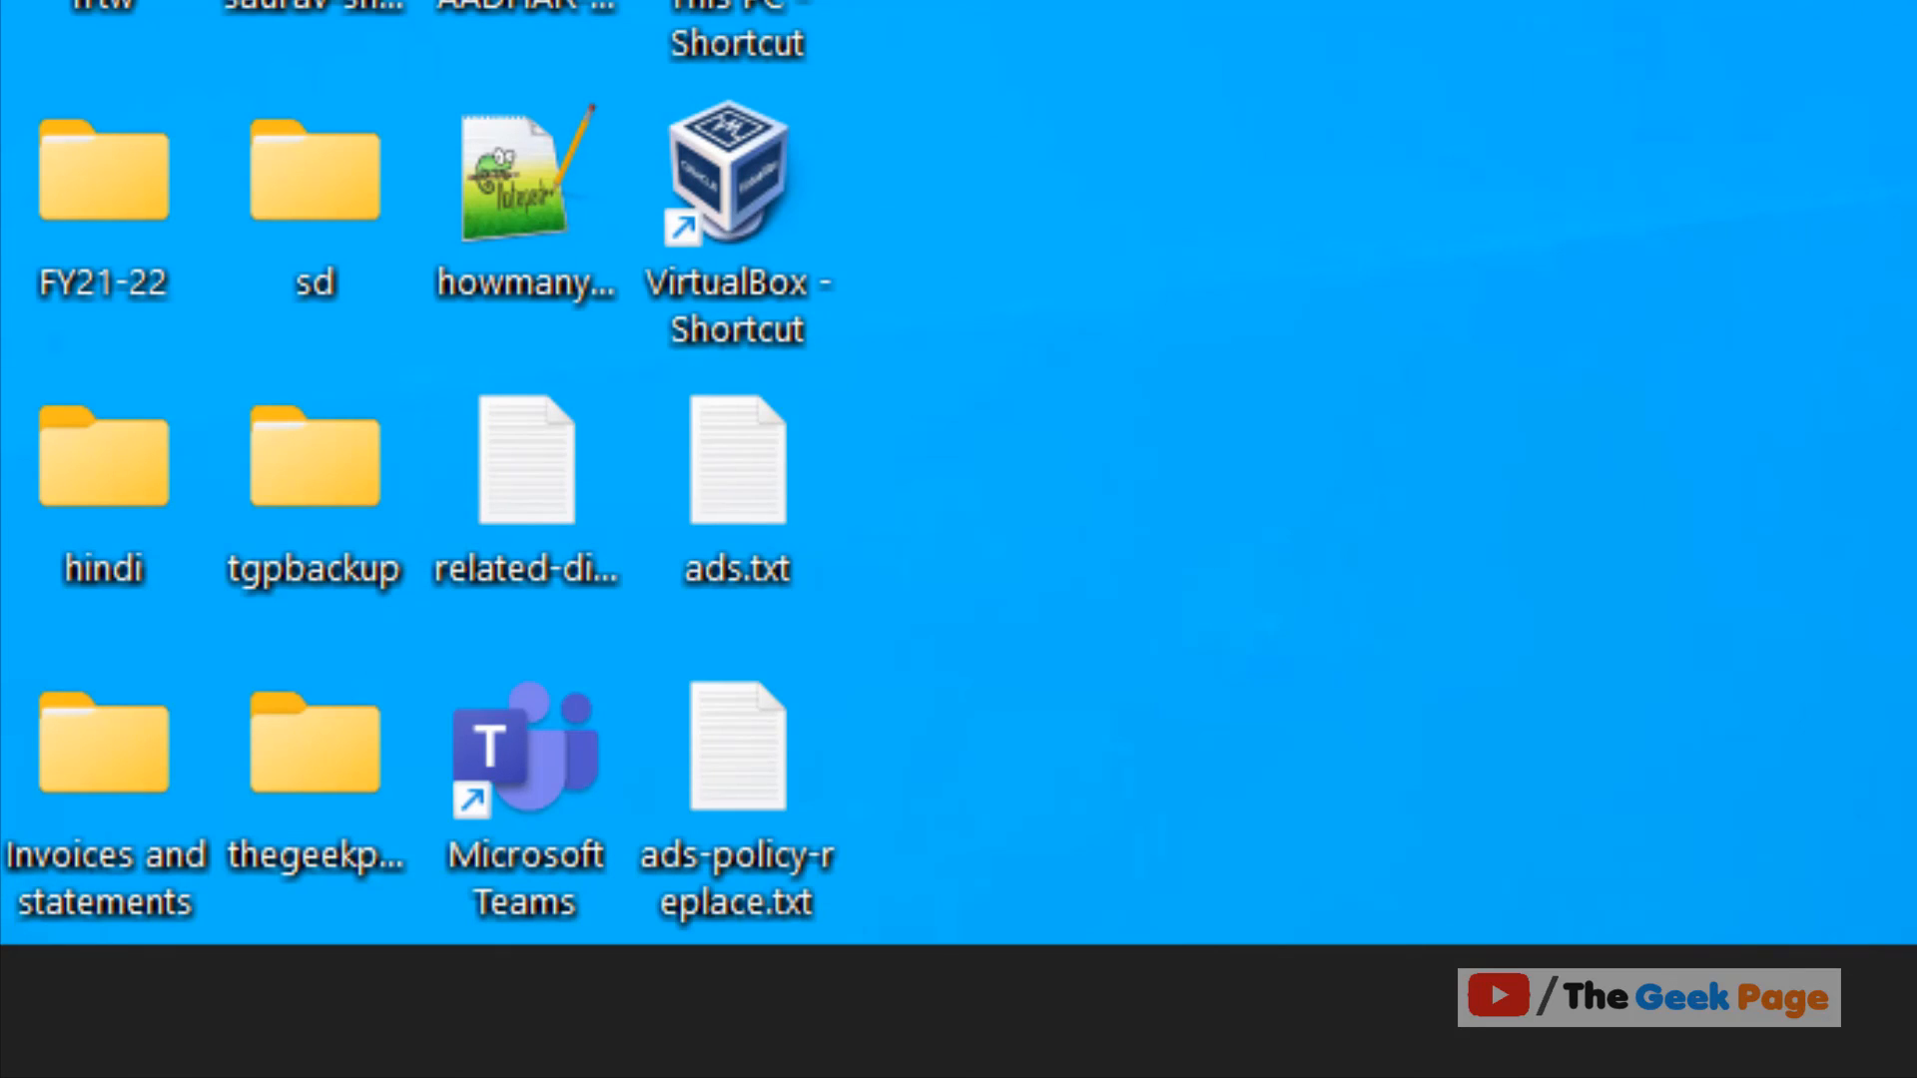